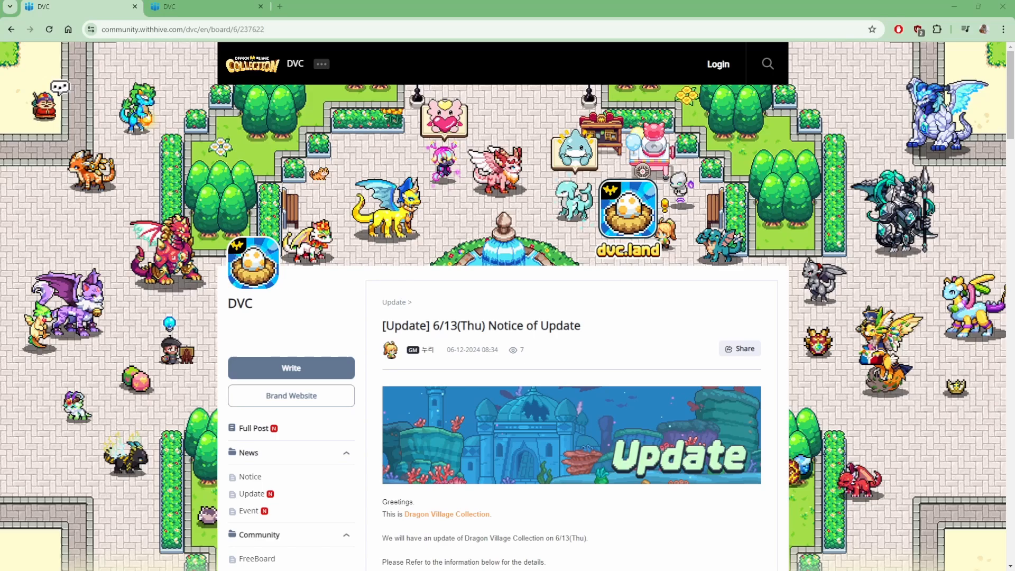
Step: Scroll the 6/13 update notice down past the banner to the Blue Shark Form artwork and Brilliant Moonlight Gem table
scroll("down", 3)
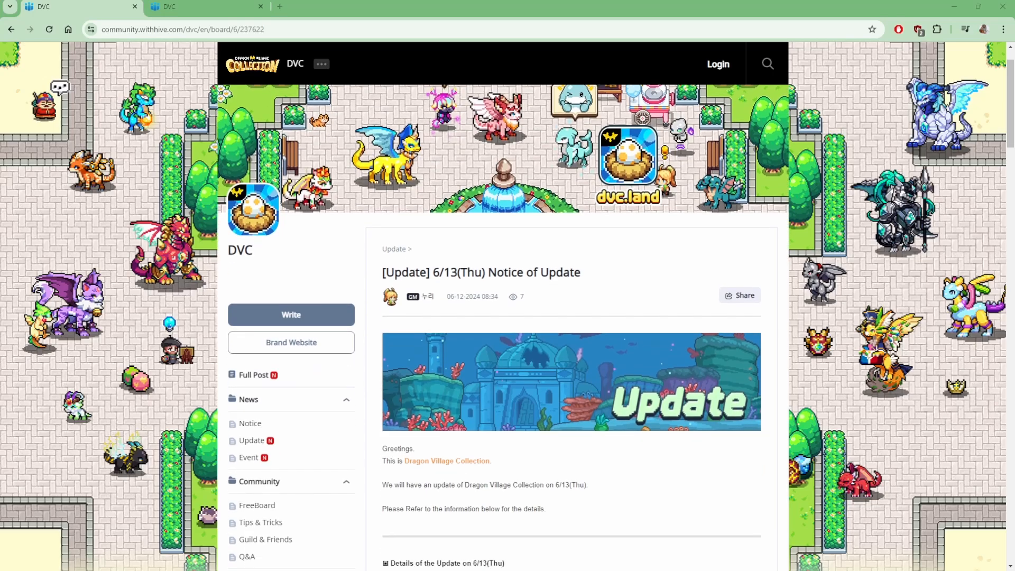
scroll("down", 3)
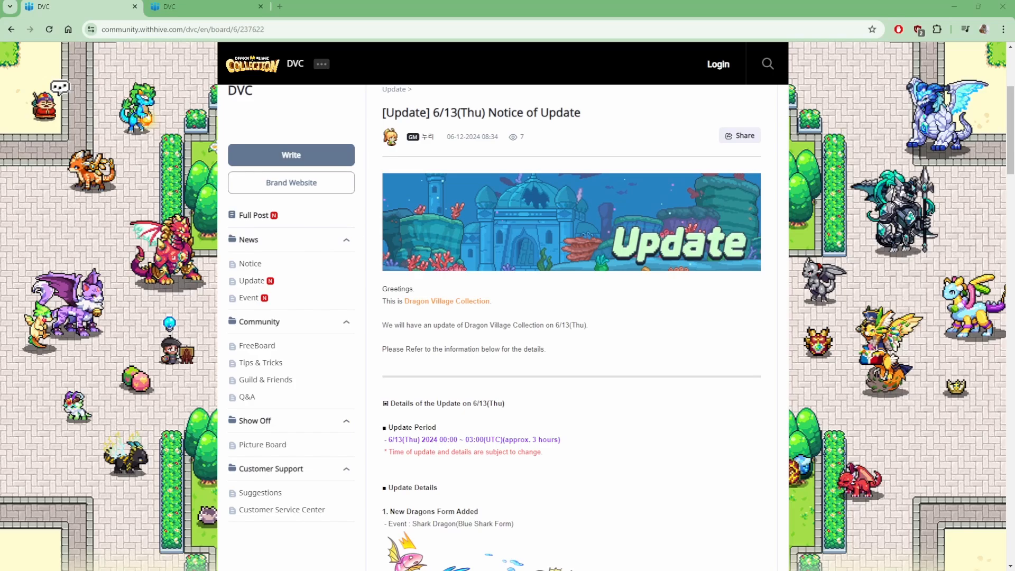
scroll("down", 3)
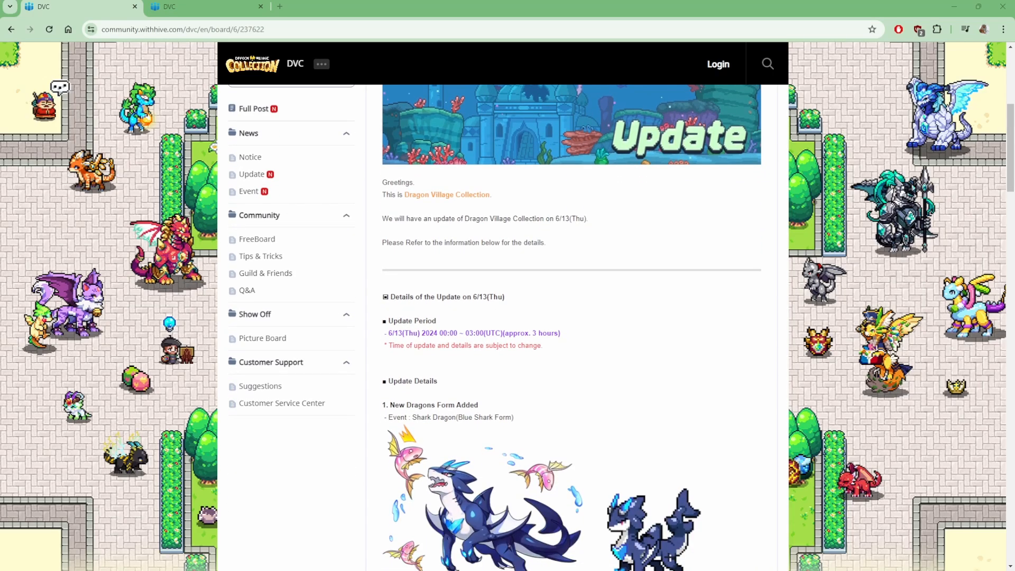
scroll("down", 3)
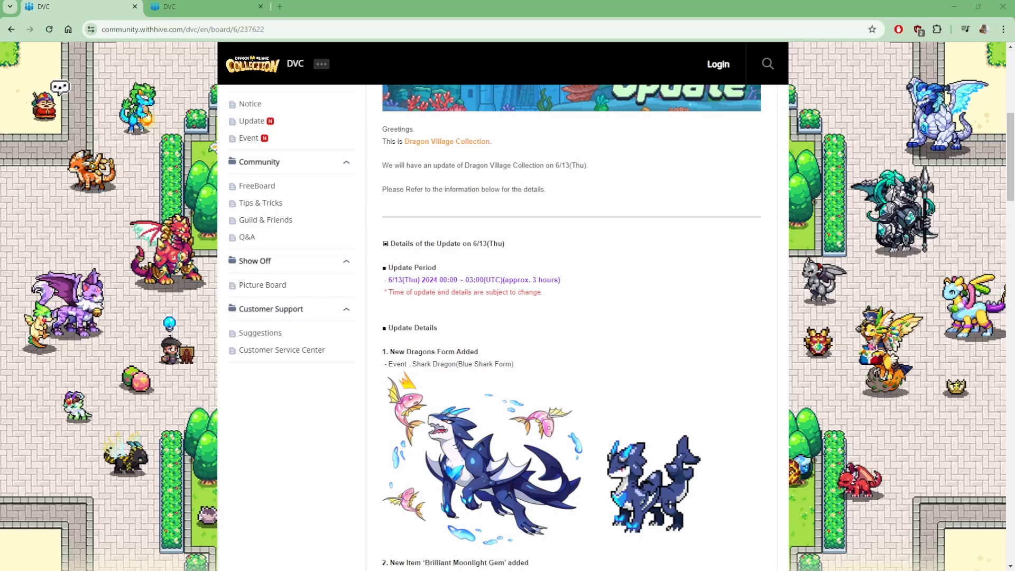
scroll("down", 3)
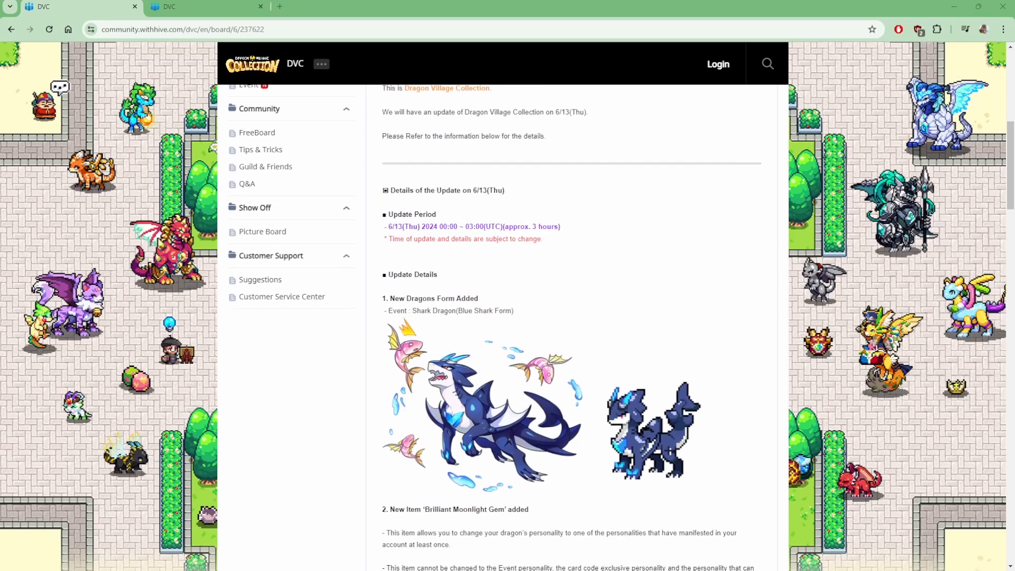
scroll("down", 3)
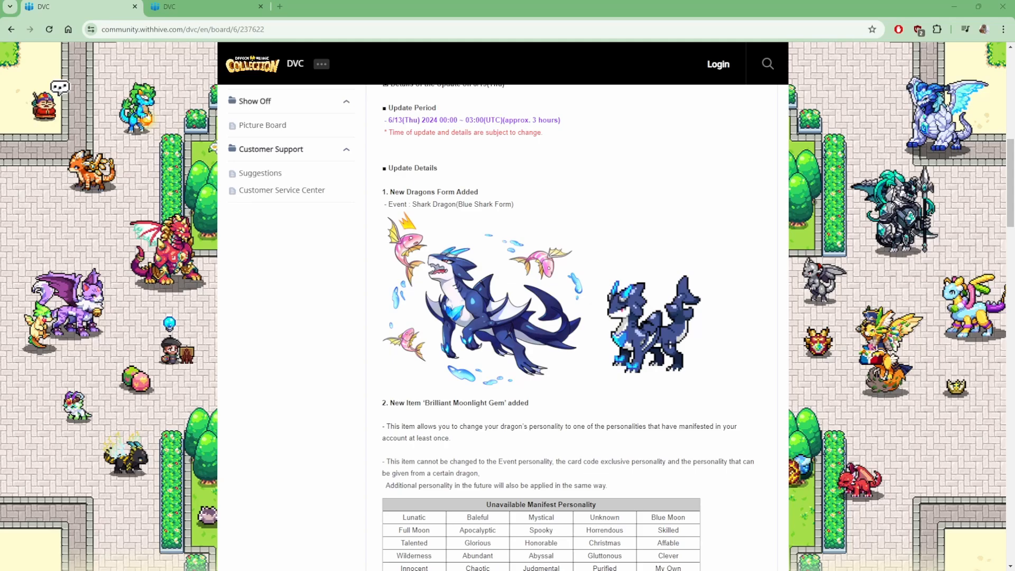
Step: Scroll on to item 4, the Energetic Sports Day BoardGame banner, event period and Shark Dragon costume images
scroll("down", 3)
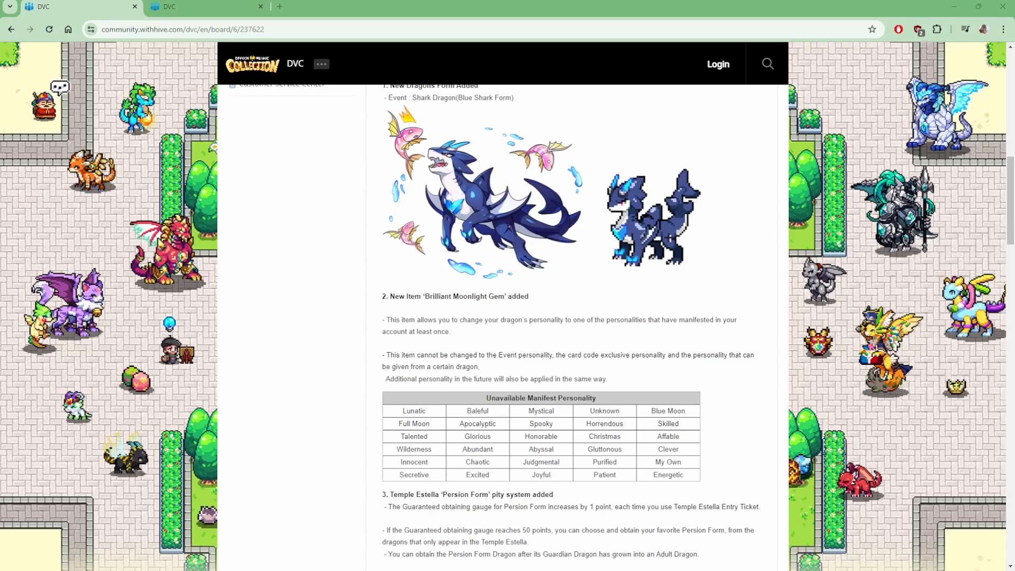
scroll("down", 3)
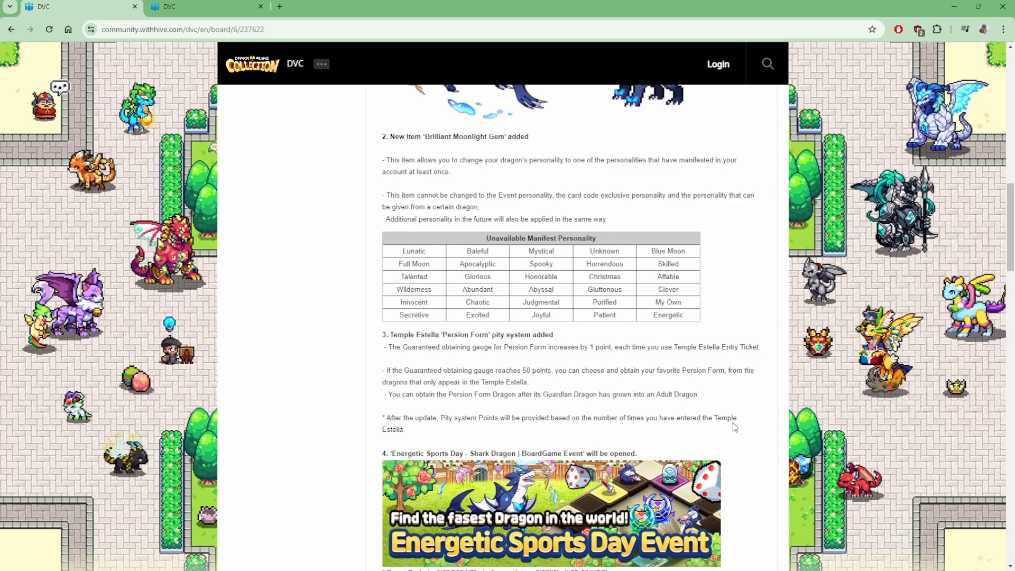
mouse_move(707, 382)
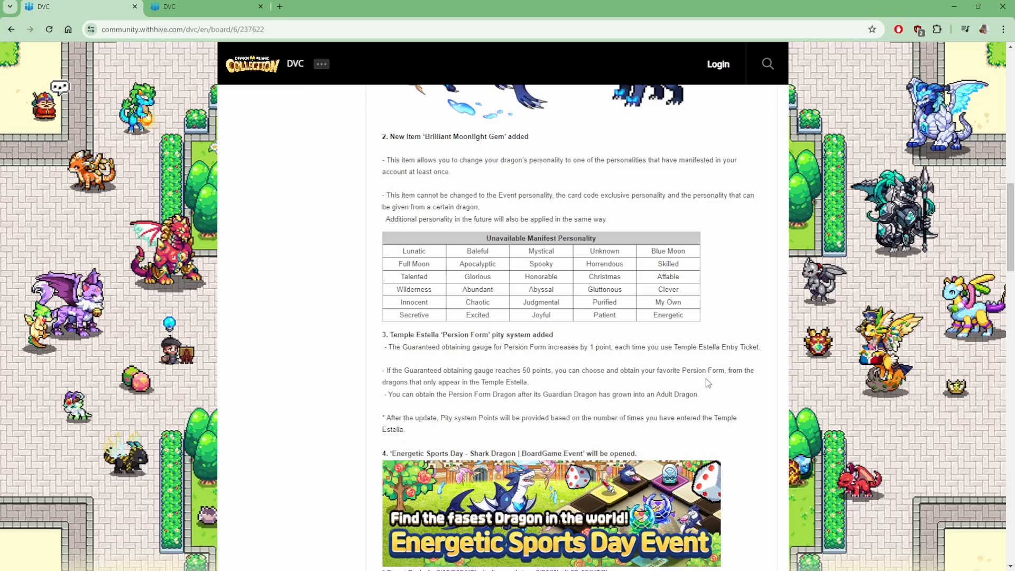
mouse_move(725, 395)
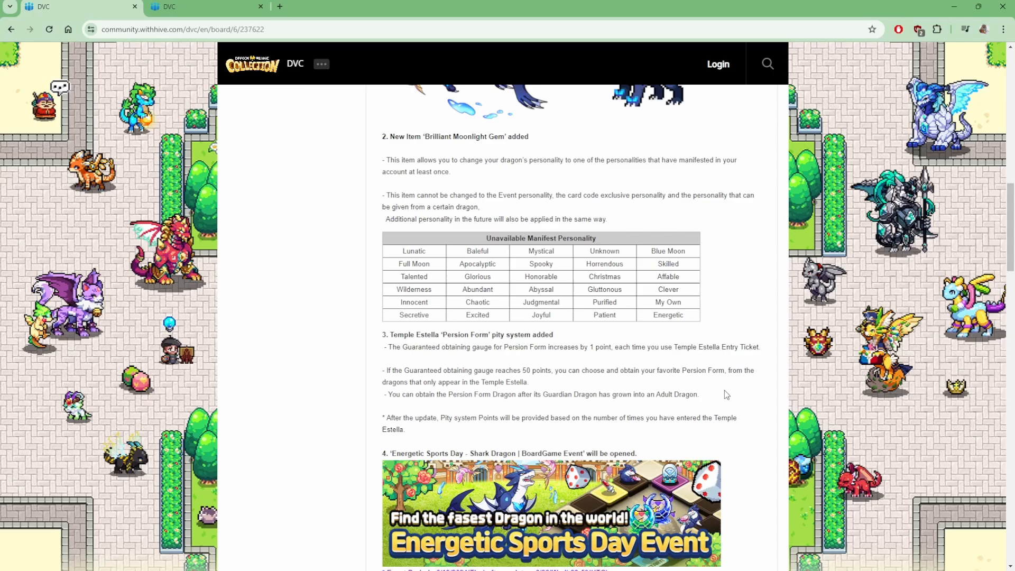
scroll("down", 3)
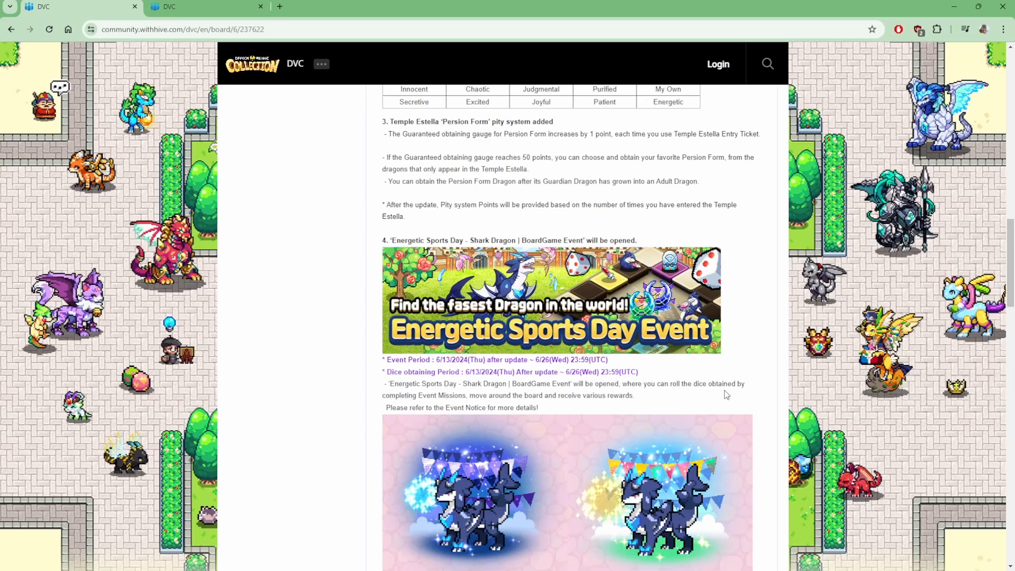
Step: Scroll to the new Special Shop items, clearing the highlight on the Brilliant Moonlight Gem name
scroll("down", 3)
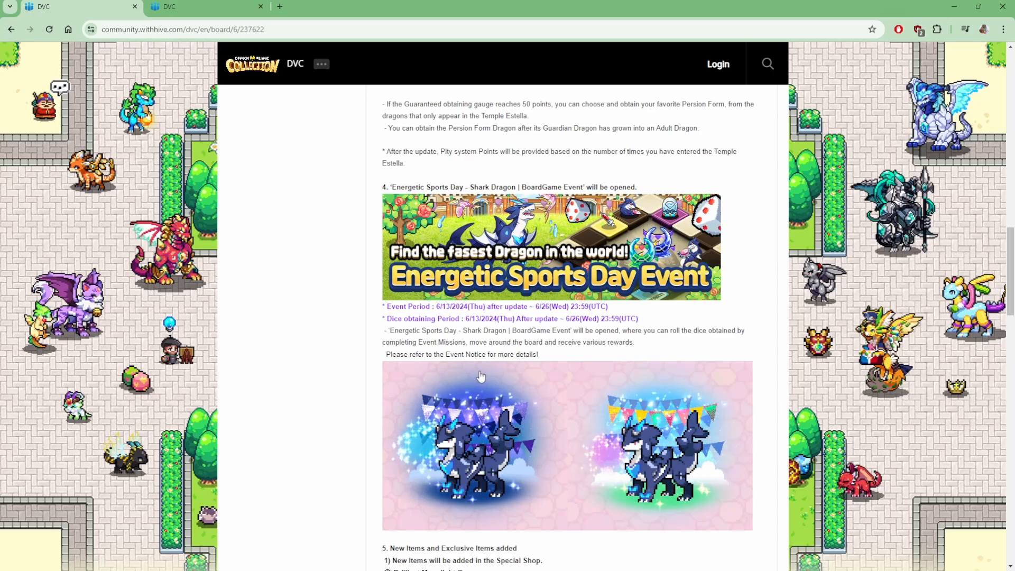
mouse_move(773, 390)
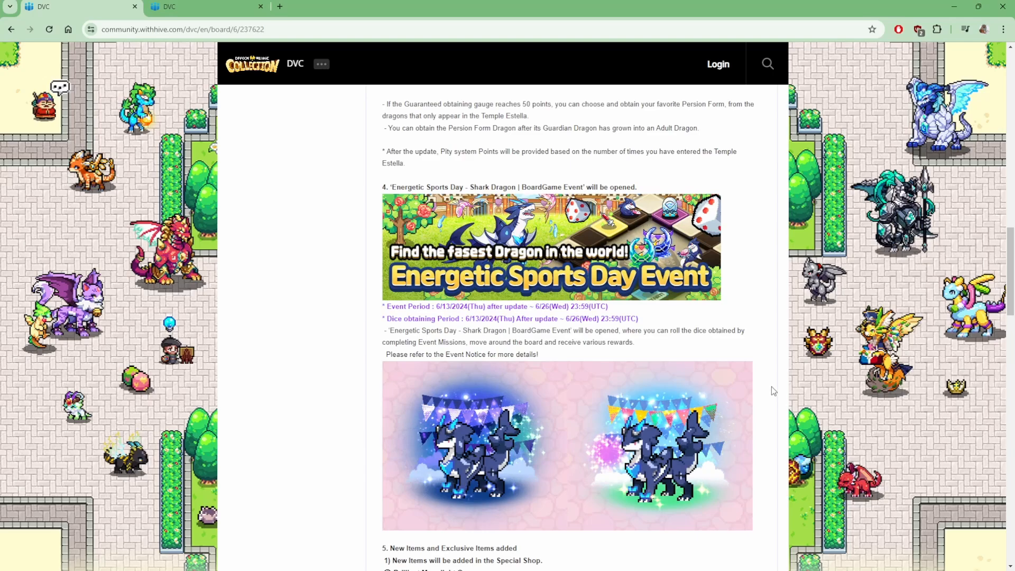
scroll("down", 3)
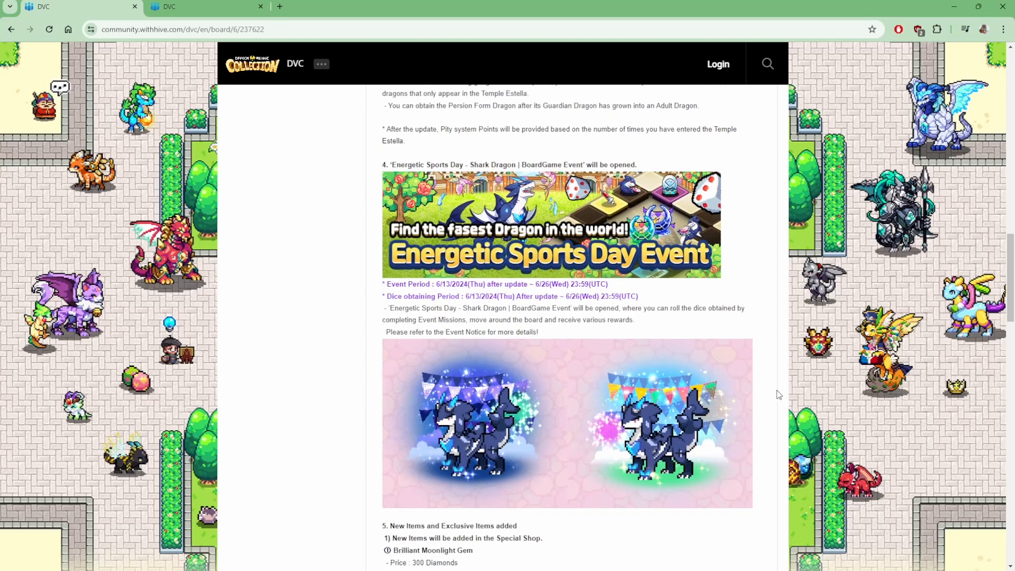
scroll("down", 3)
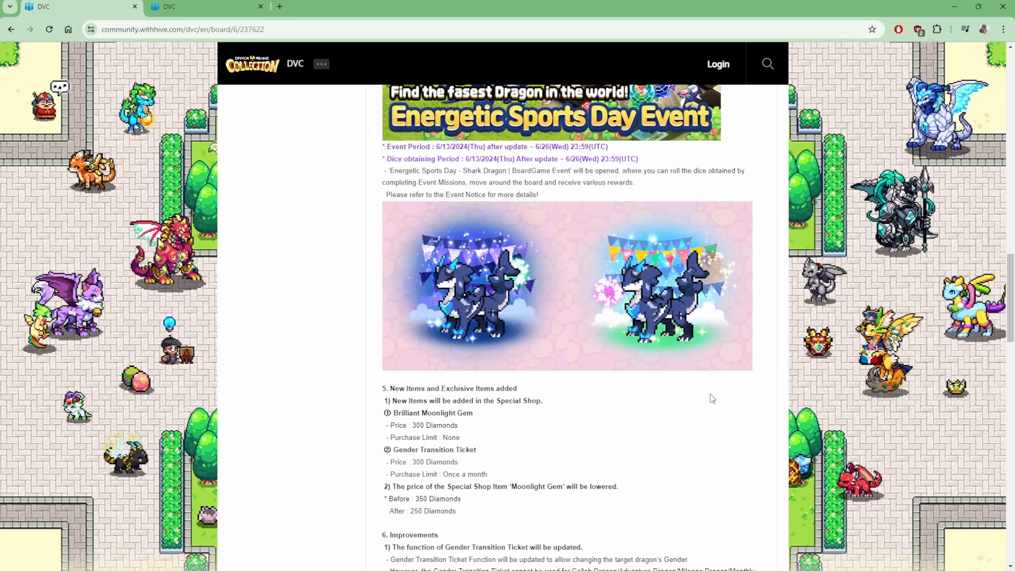
mouse_move(461, 399)
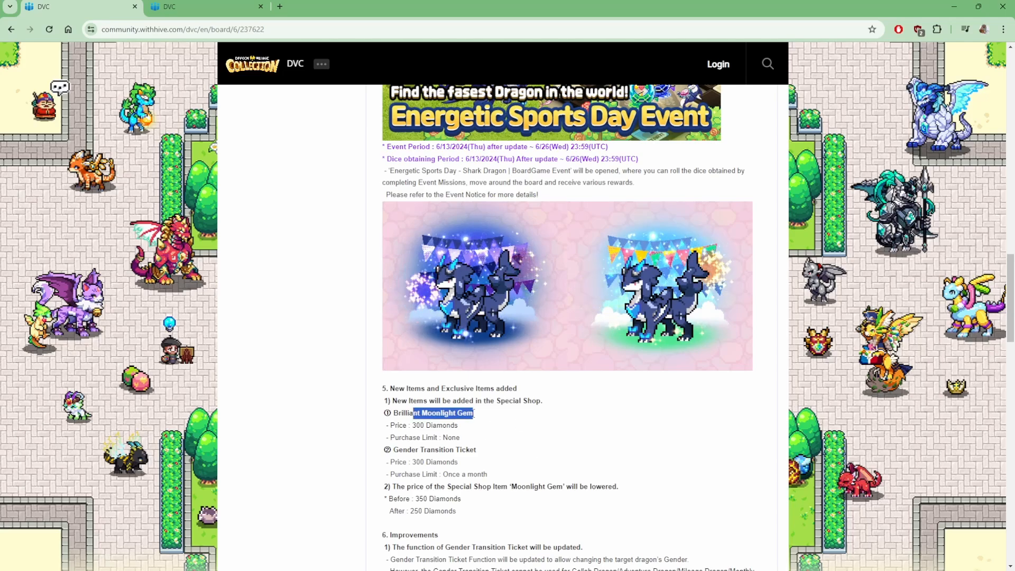
left_click(462, 435)
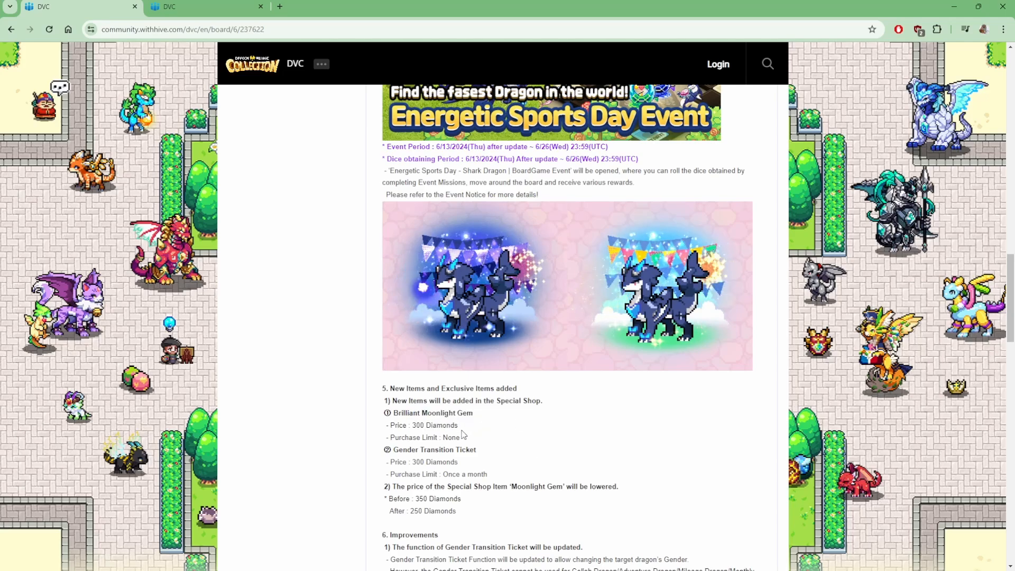
Step: Scroll to the Moonlight Gem price cut, highlighting its former price, and on to the Improvements list
scroll("down", 3)
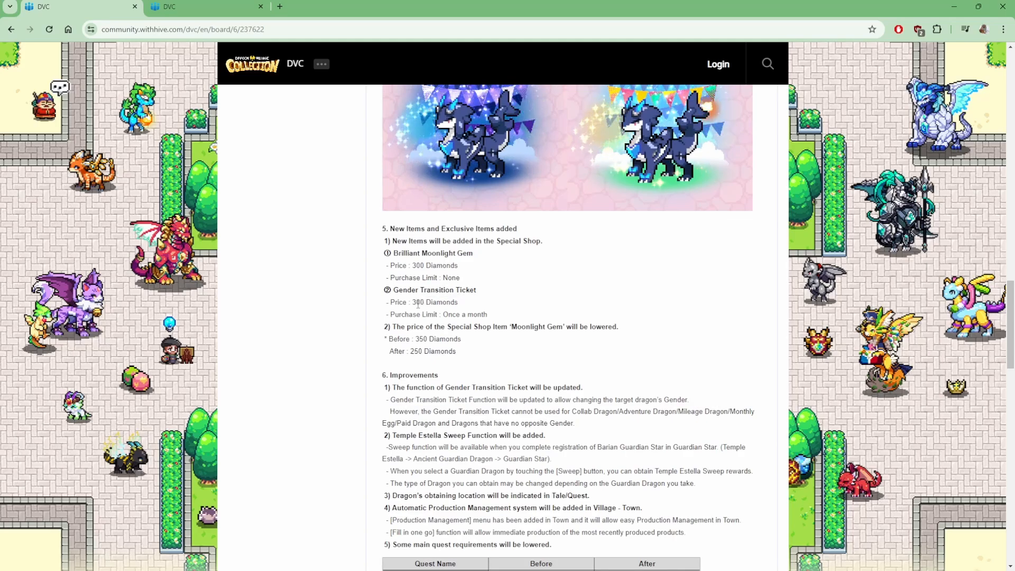
mouse_move(472, 341)
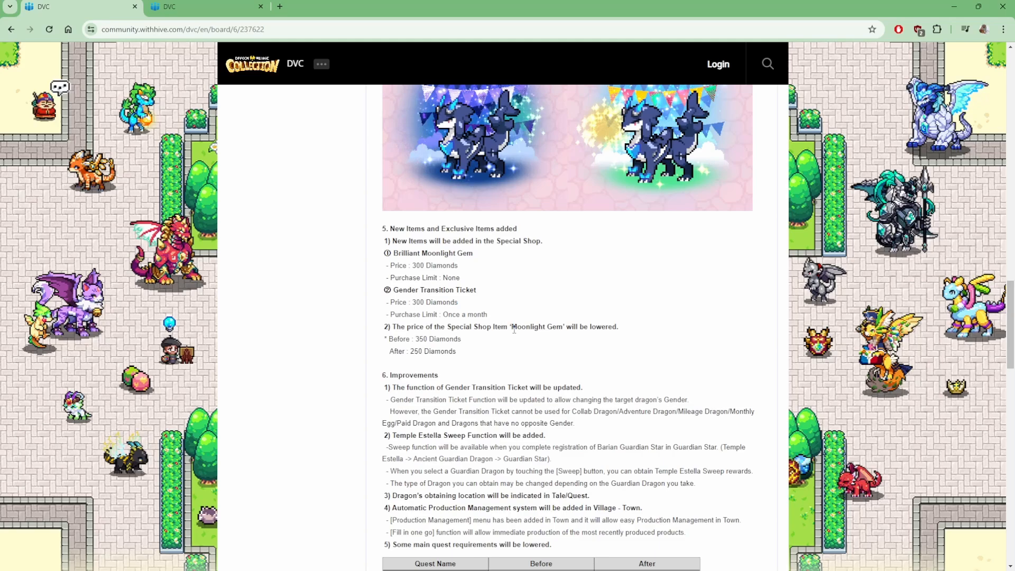
double_click(439, 339)
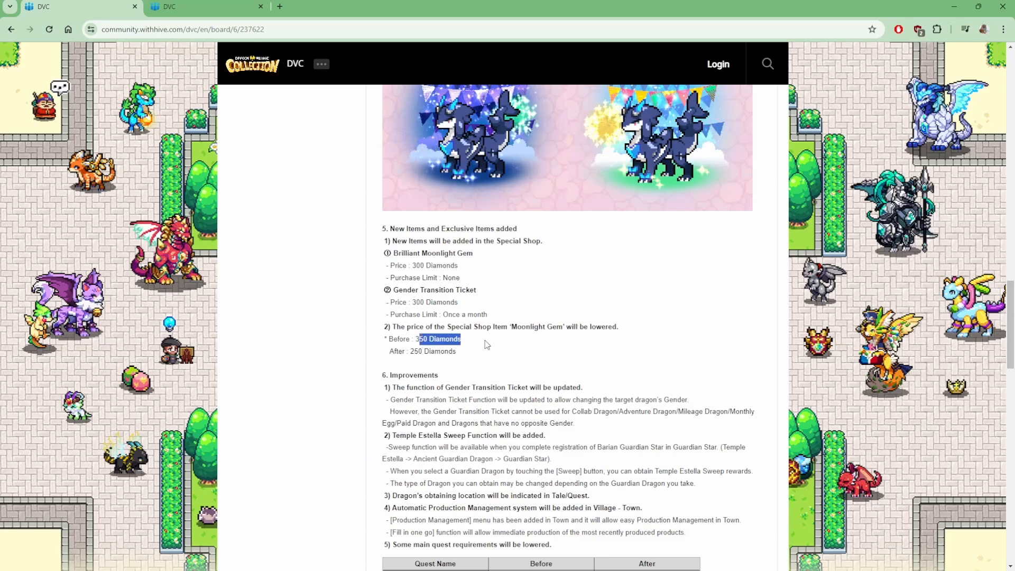
scroll("down", 3)
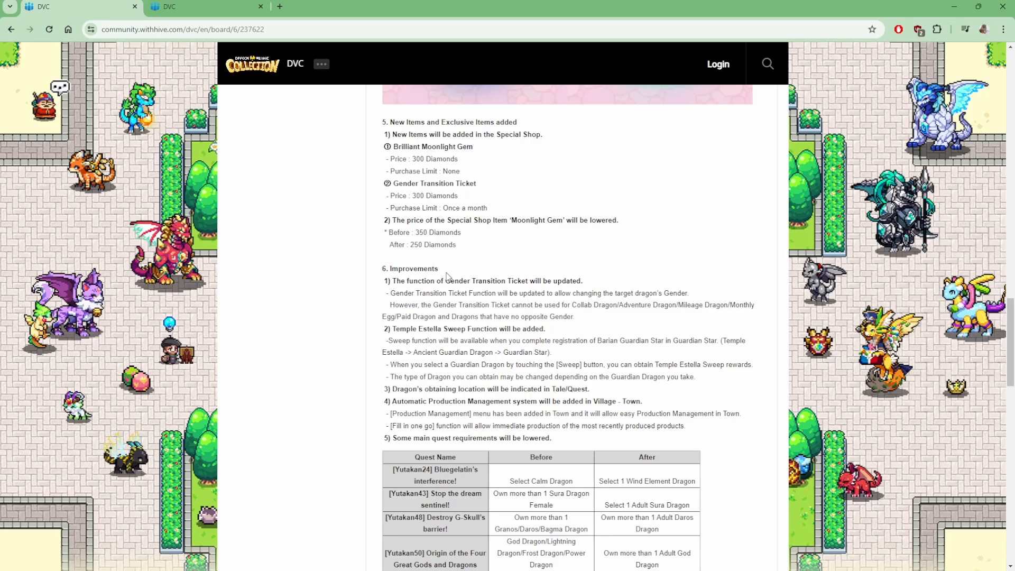
Step: Scroll through the Improvements section to the Quest Name / Before / After table, clearing the Sweep rewards and Tale/Quest highlights
scroll("down", 3)
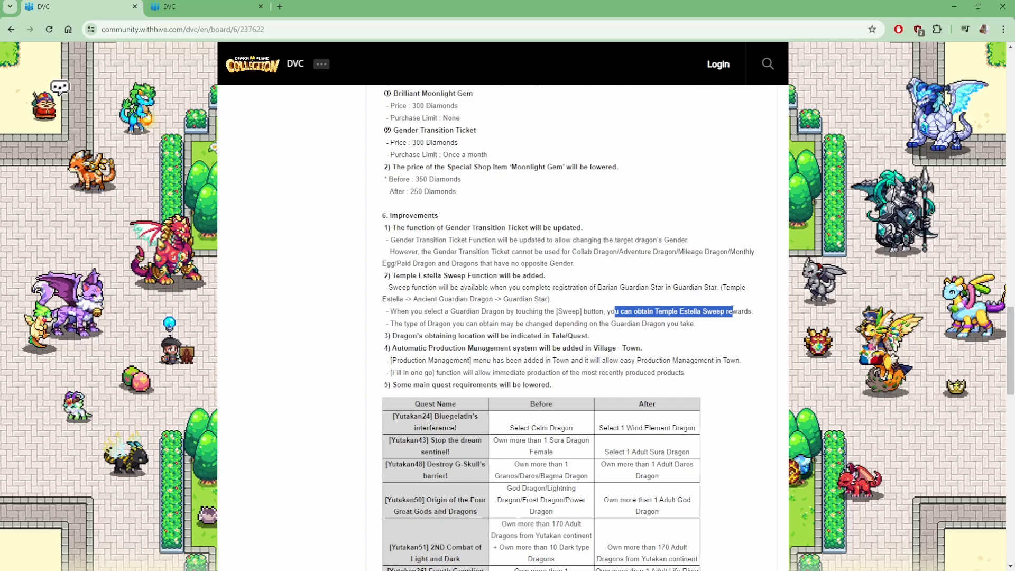
left_click(476, 326)
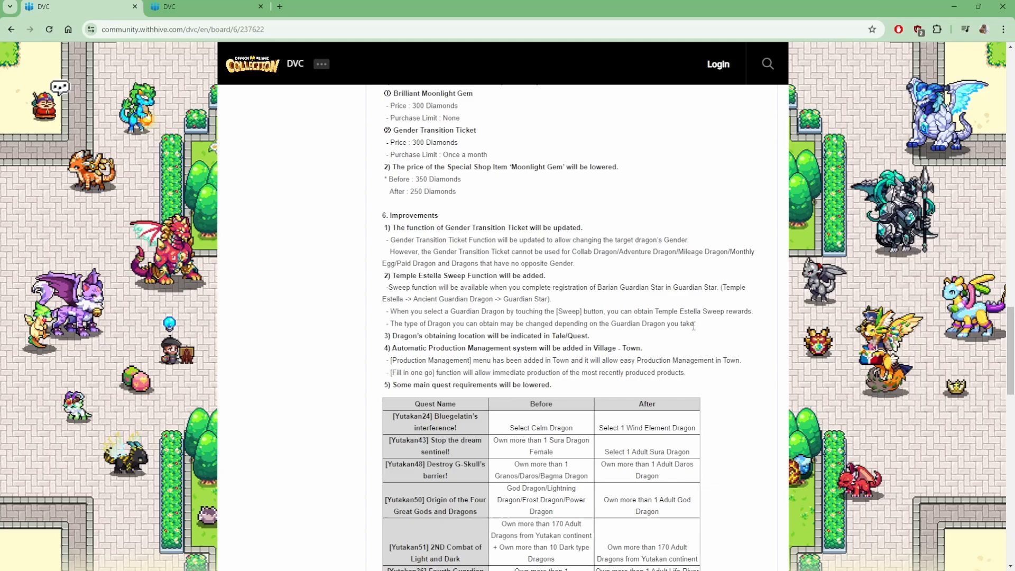
mouse_move(666, 343)
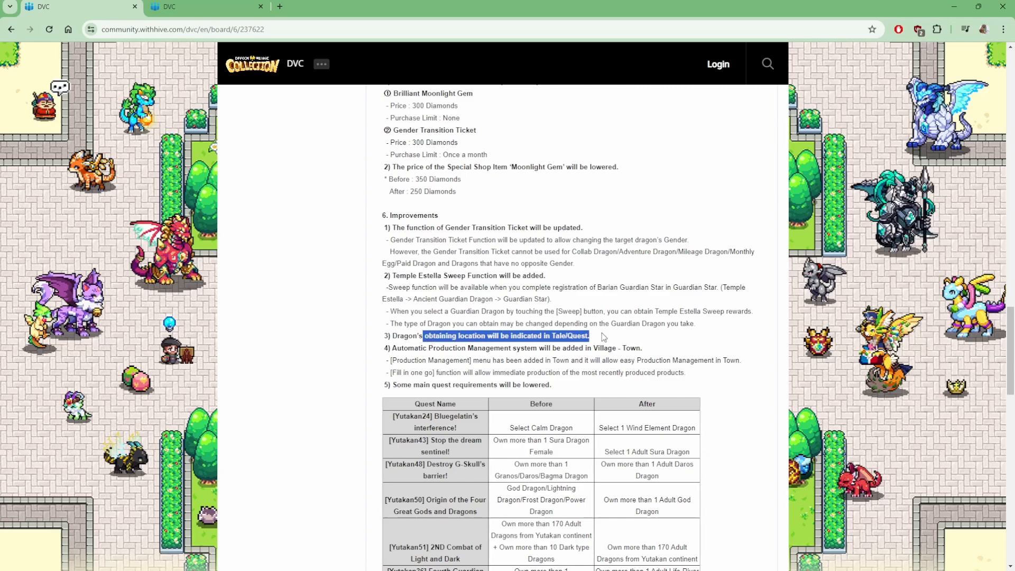
scroll("down", 3)
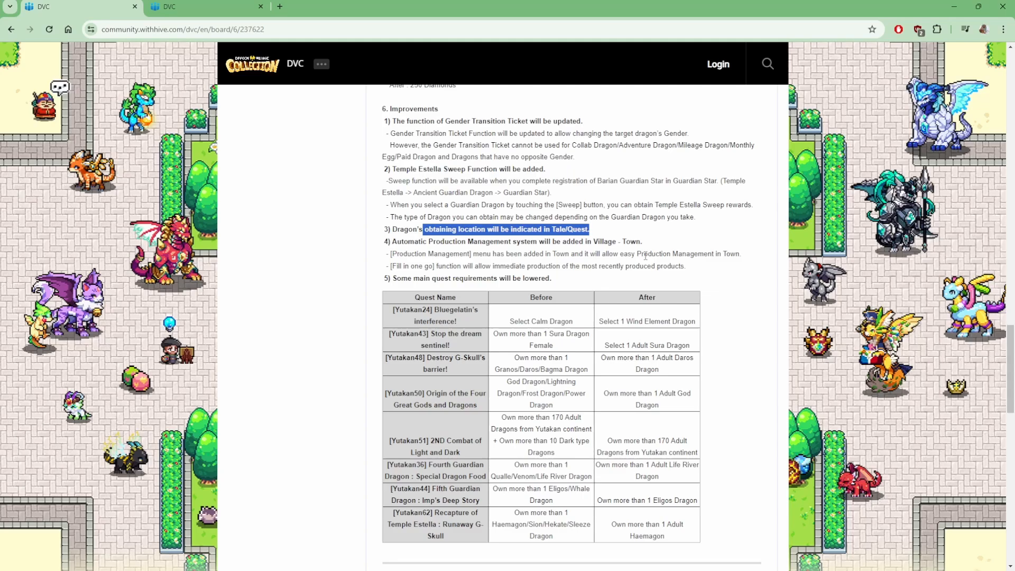
mouse_move(476, 265)
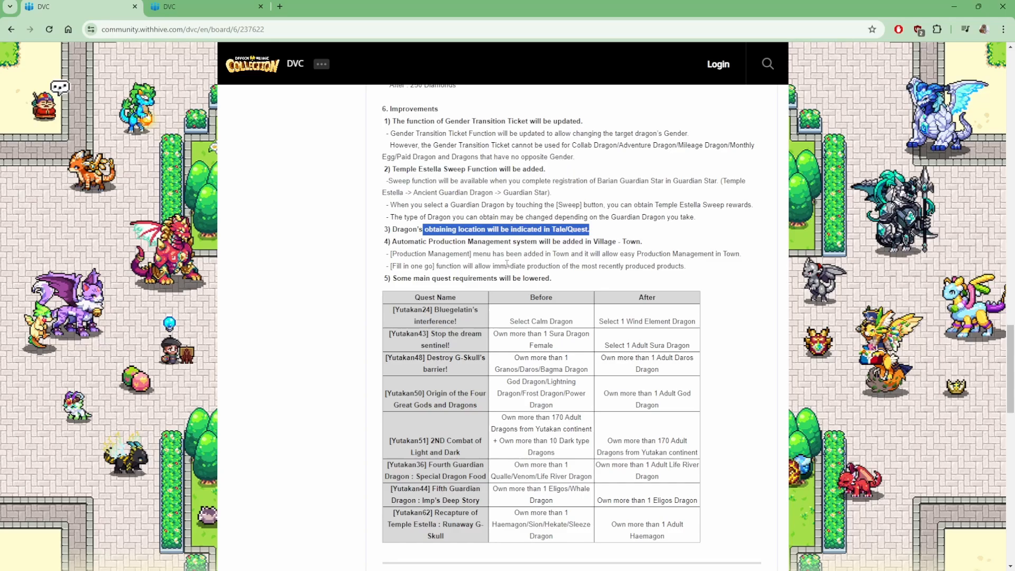
mouse_move(700, 281)
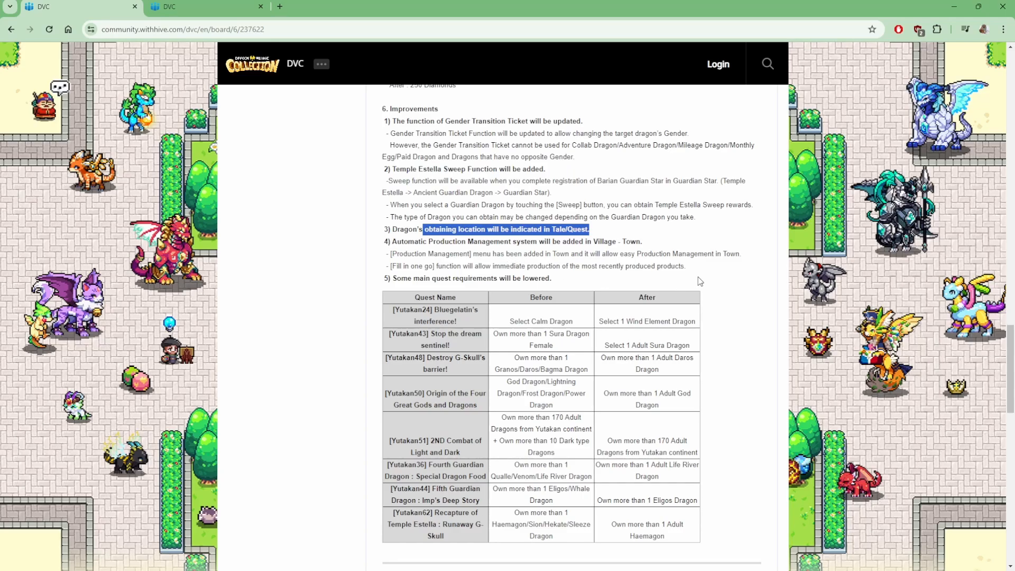
left_click(698, 281)
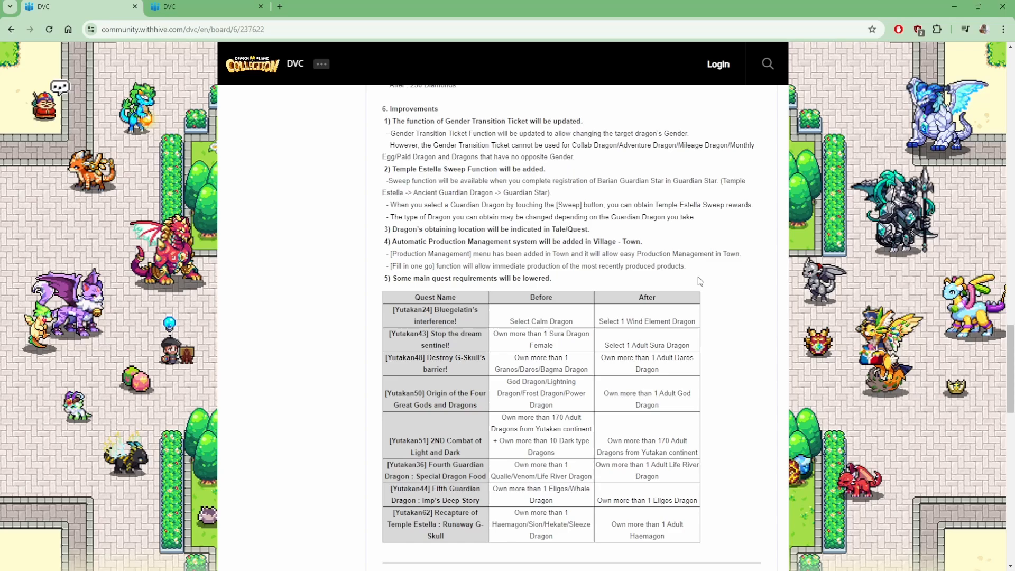
scroll("down", 3)
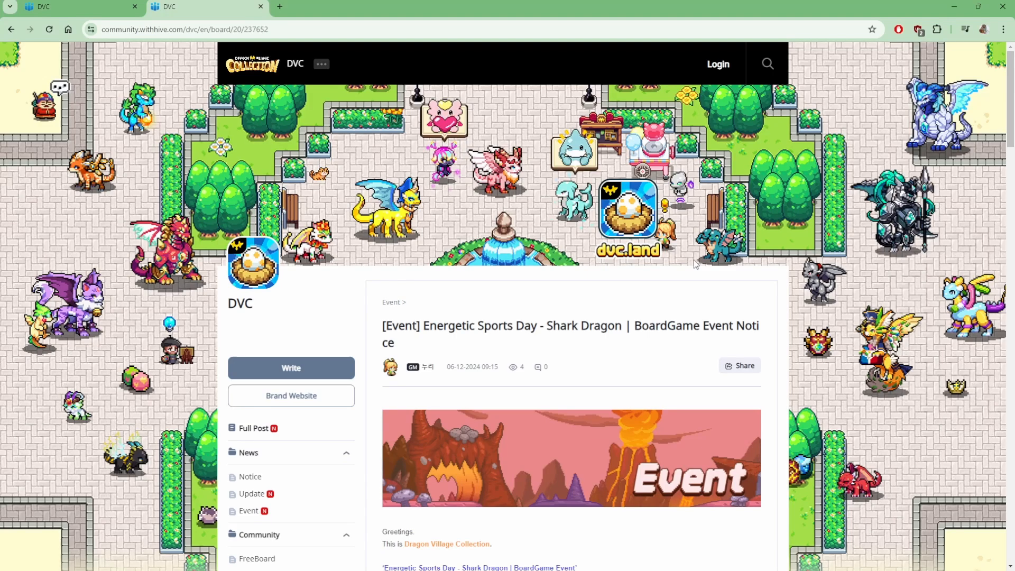
scroll("down", 3)
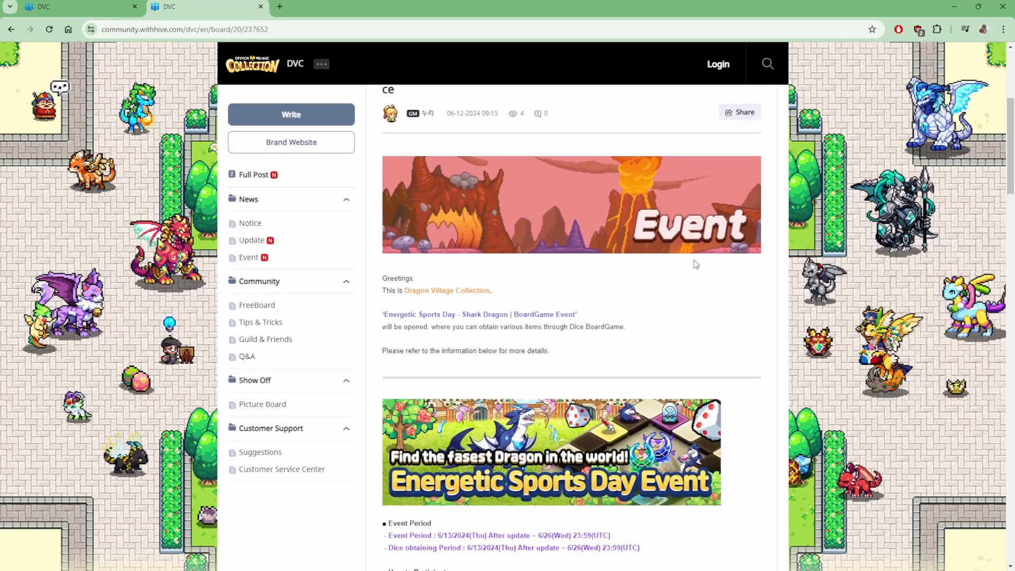
scroll("down", 3)
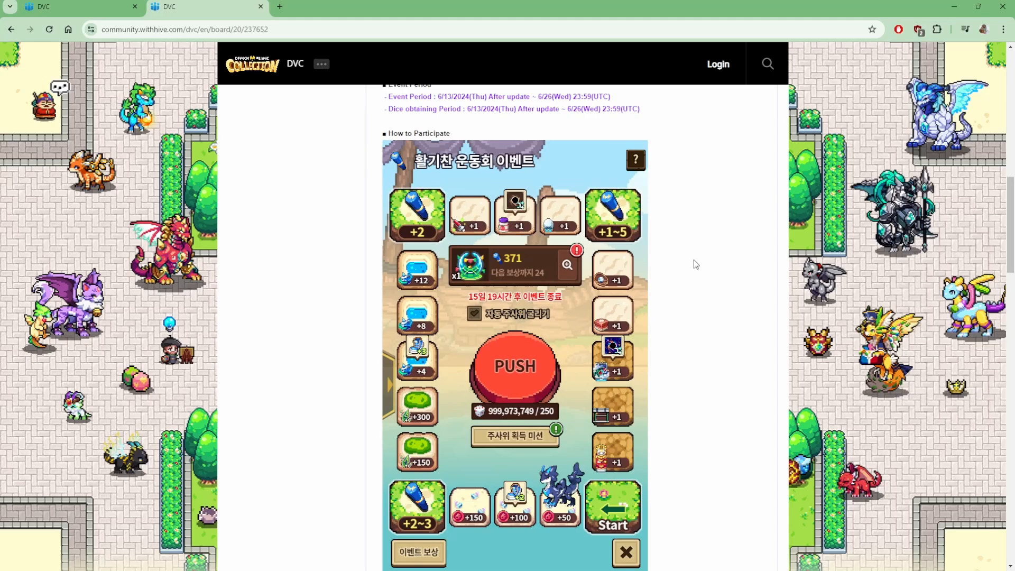
mouse_move(421, 283)
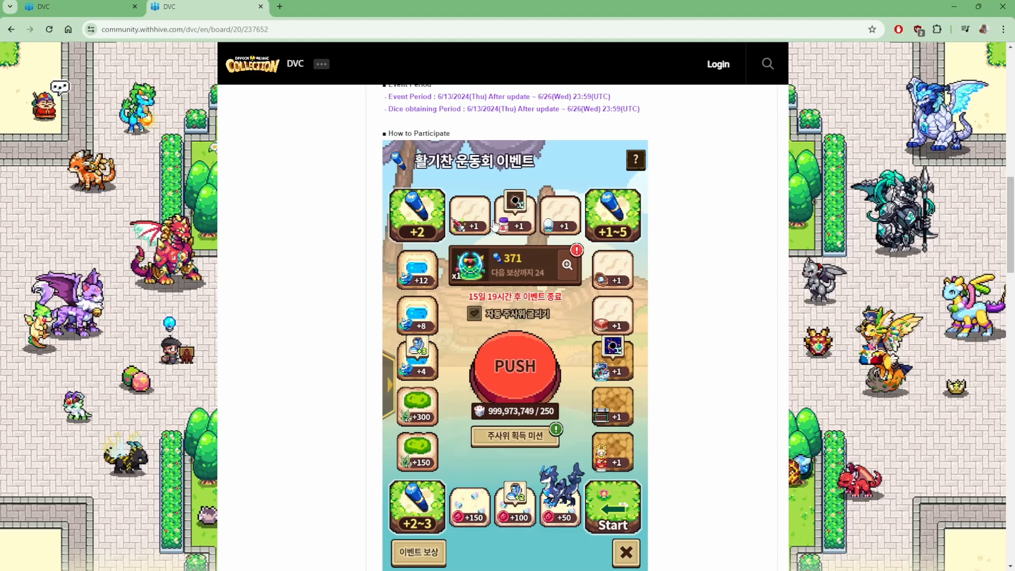
mouse_move(672, 283)
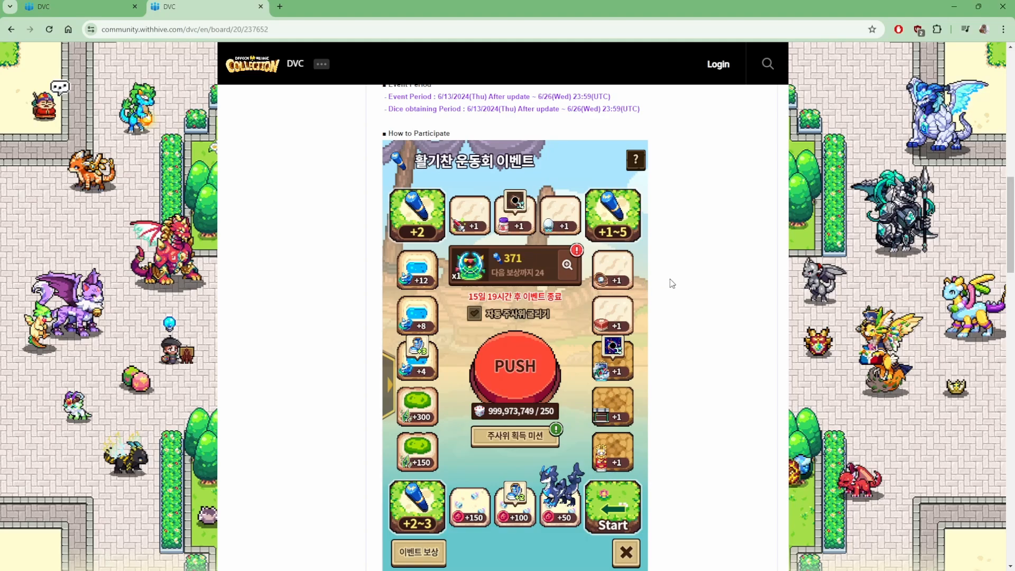
mouse_move(611, 315)
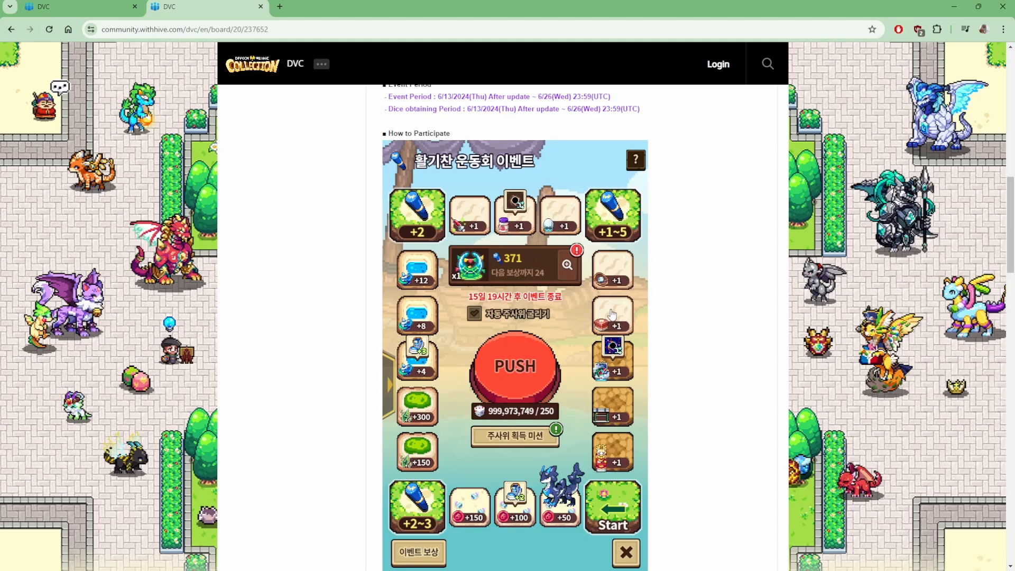
mouse_move(593, 403)
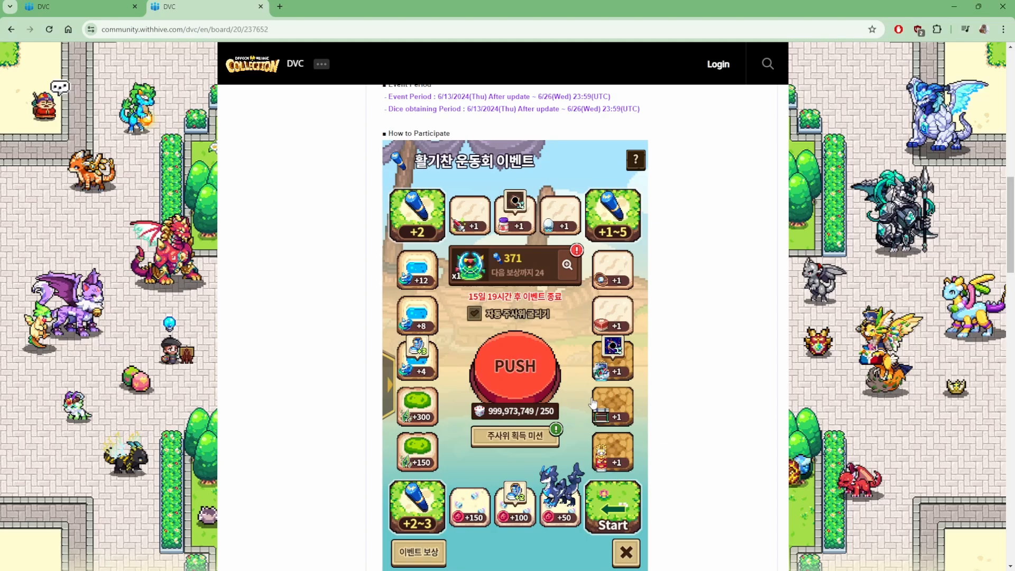
mouse_move(618, 402)
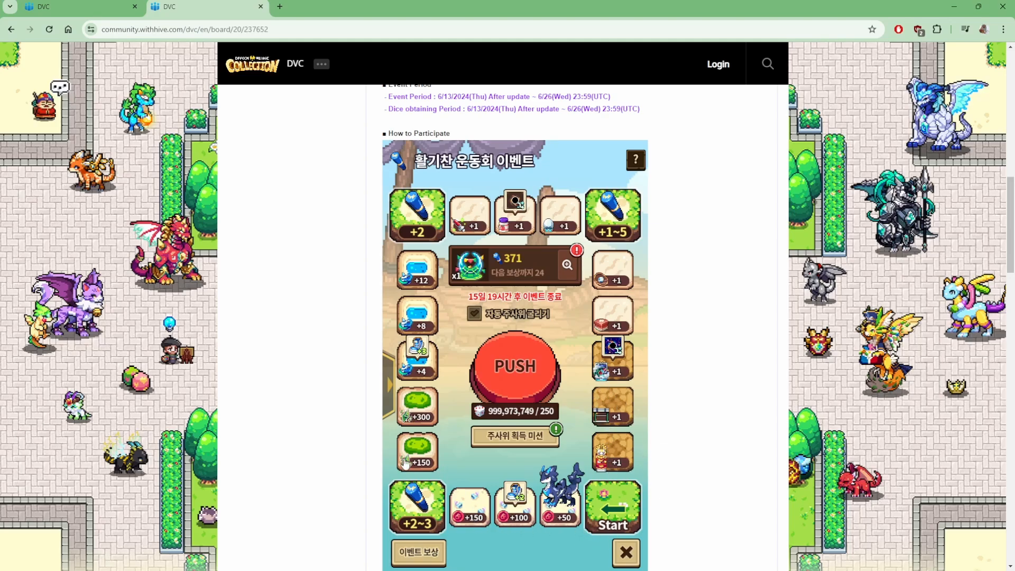
mouse_move(404, 404)
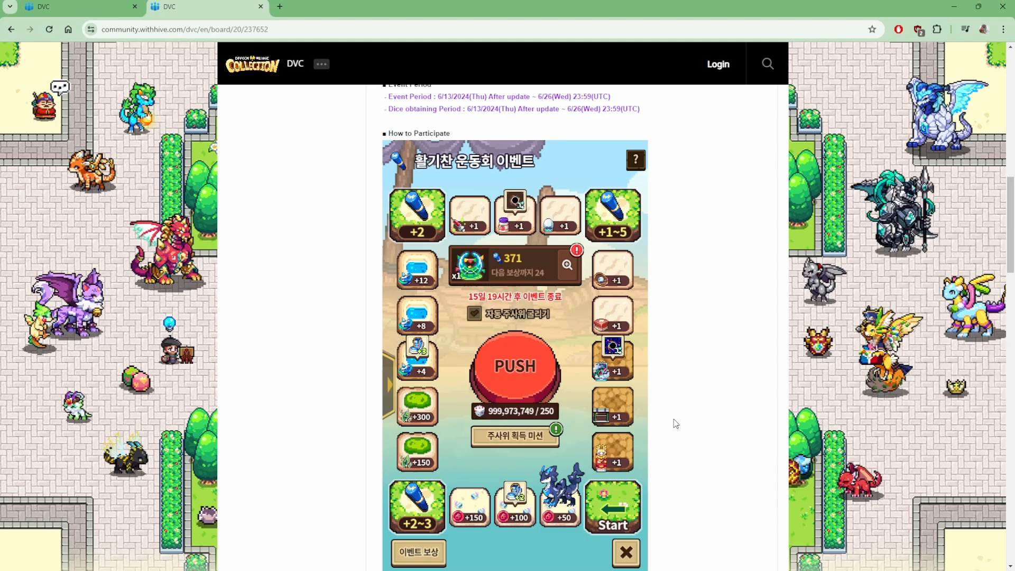
Step: Scroll back and forth past the board screenshot to the numbered participation rules and the Event Rewards heading
scroll("down", 3)
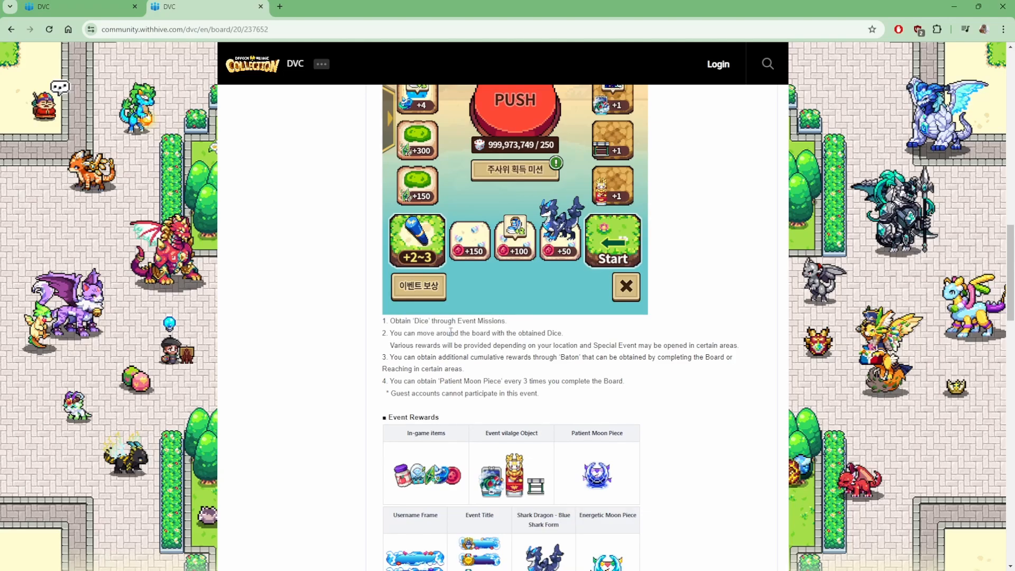
mouse_move(566, 340)
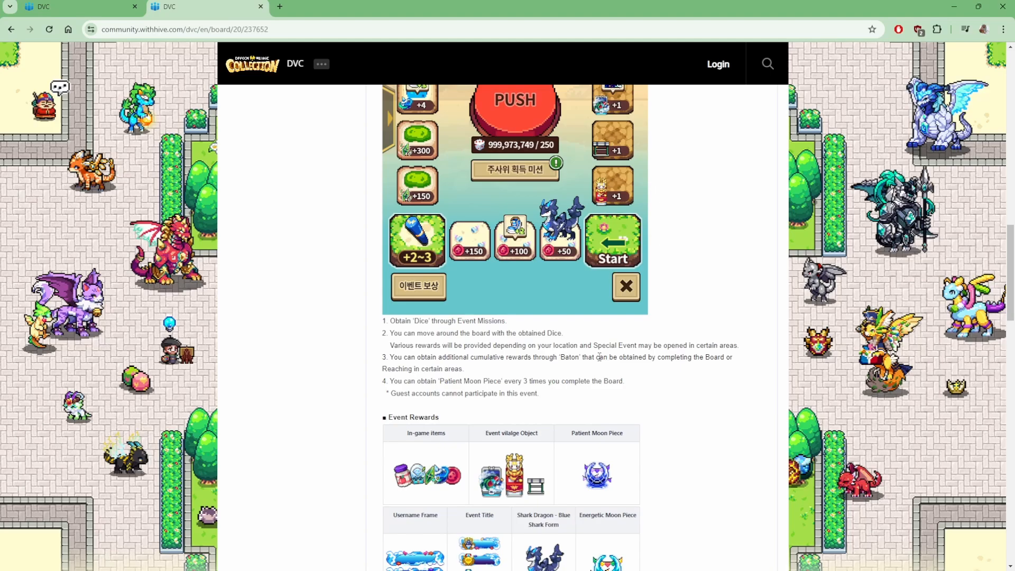
scroll("up", 3)
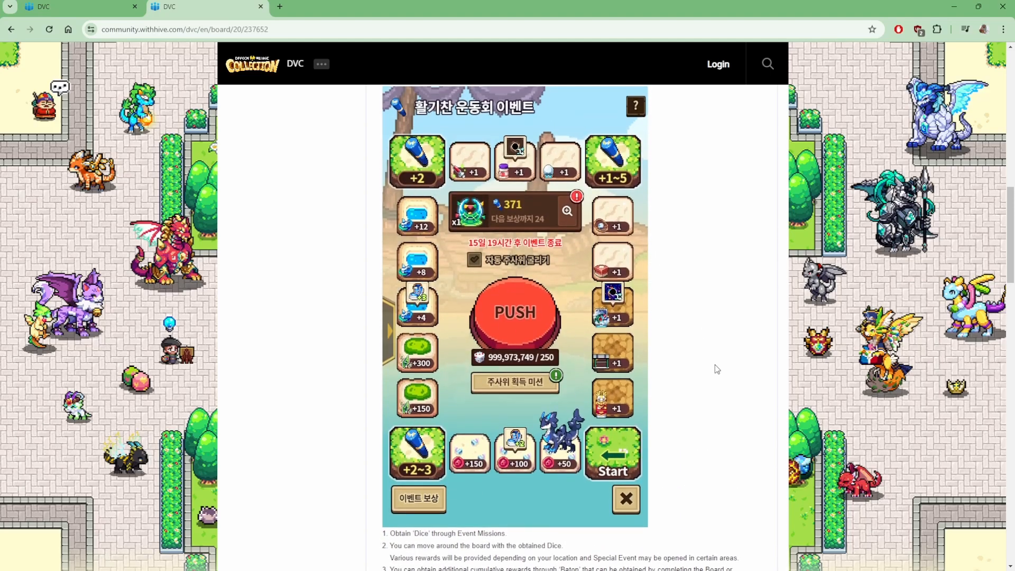
scroll("down", 3)
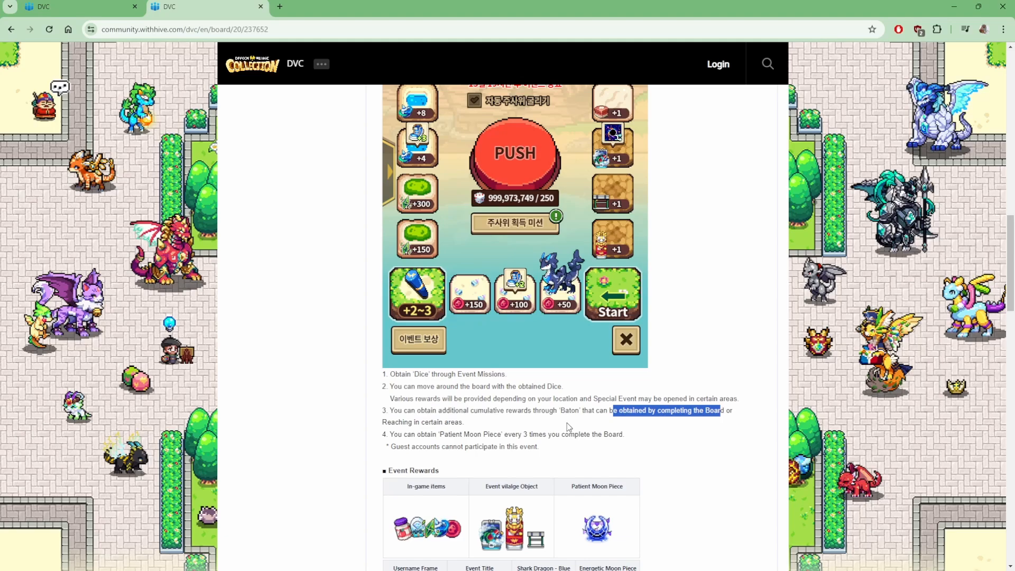
scroll("up", 3)
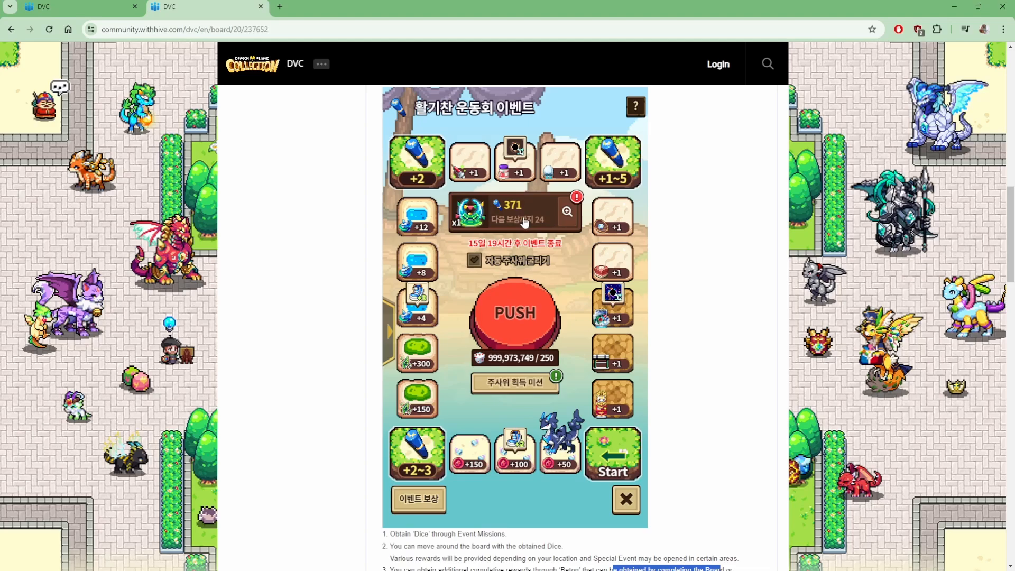
scroll("down", 3)
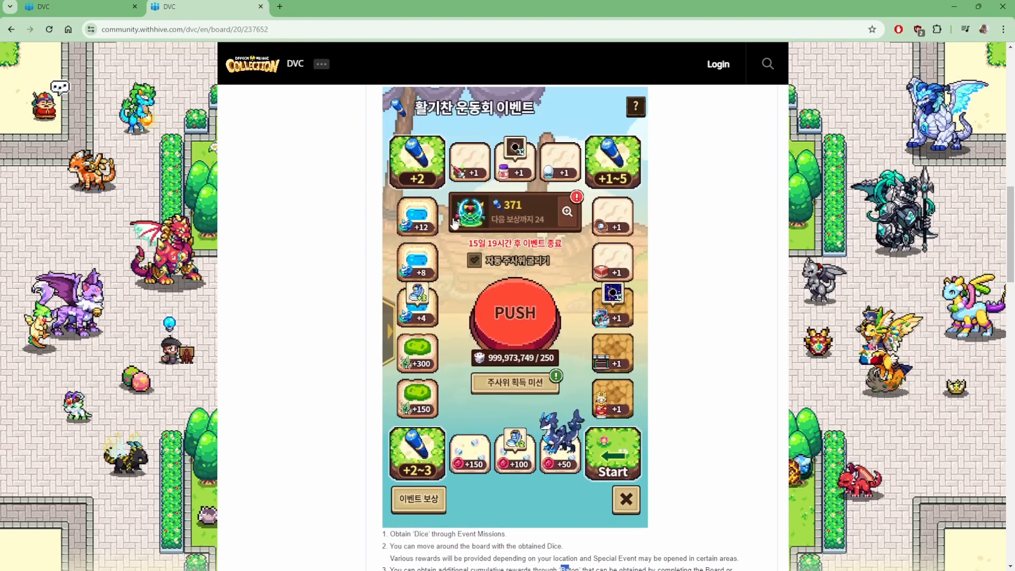
scroll("down", 3)
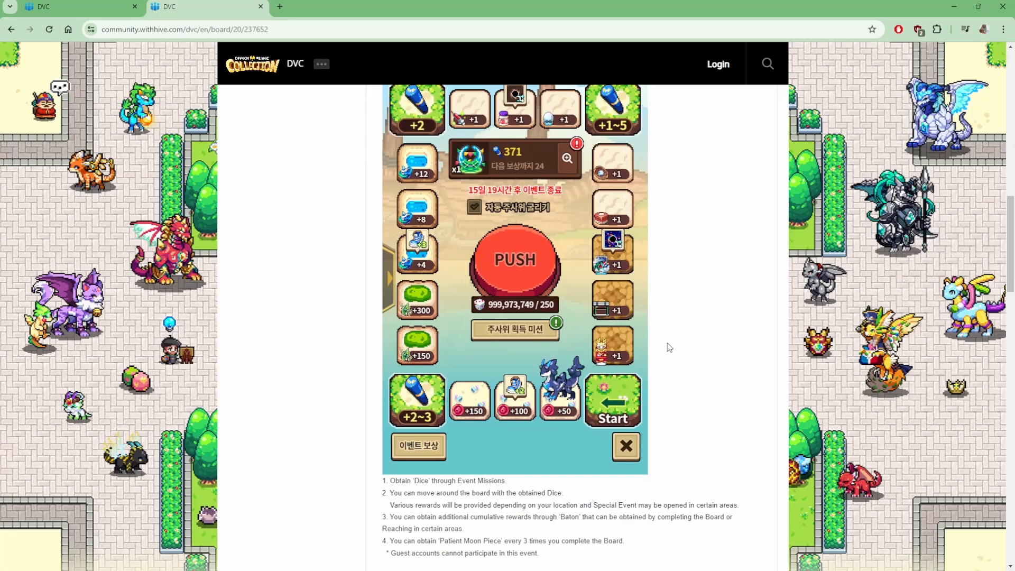
scroll("down", 3)
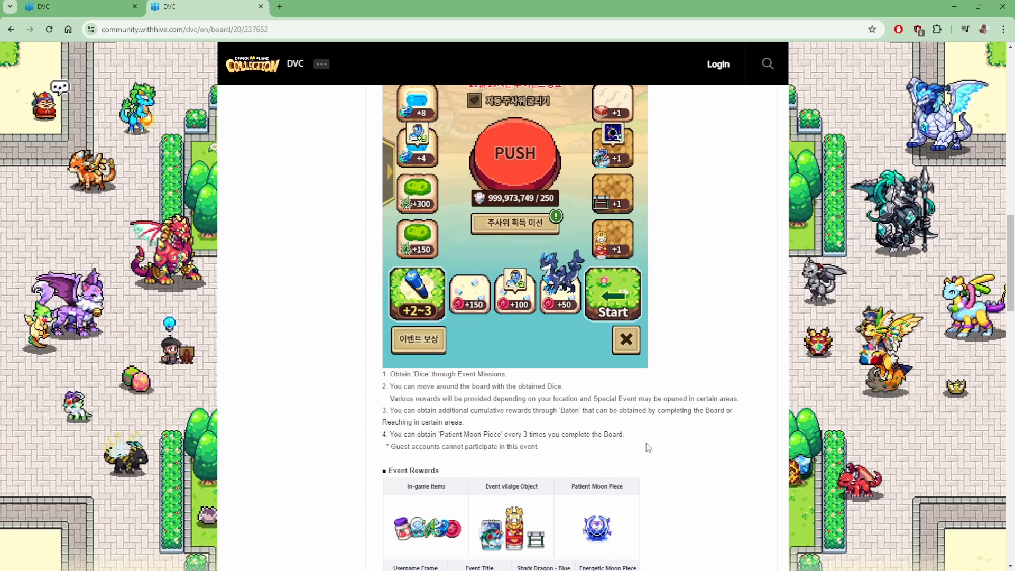
Step: Highlight the Patient Moon Piece name in step 4 and scroll to the full rewards table and two Shark Dragon form images
scroll("down", 3)
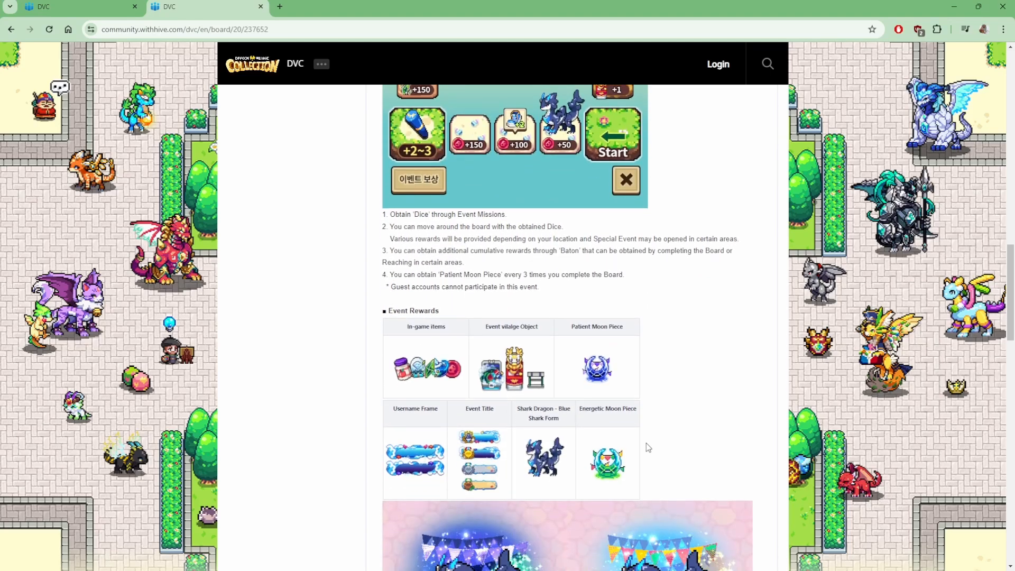
mouse_move(501, 275)
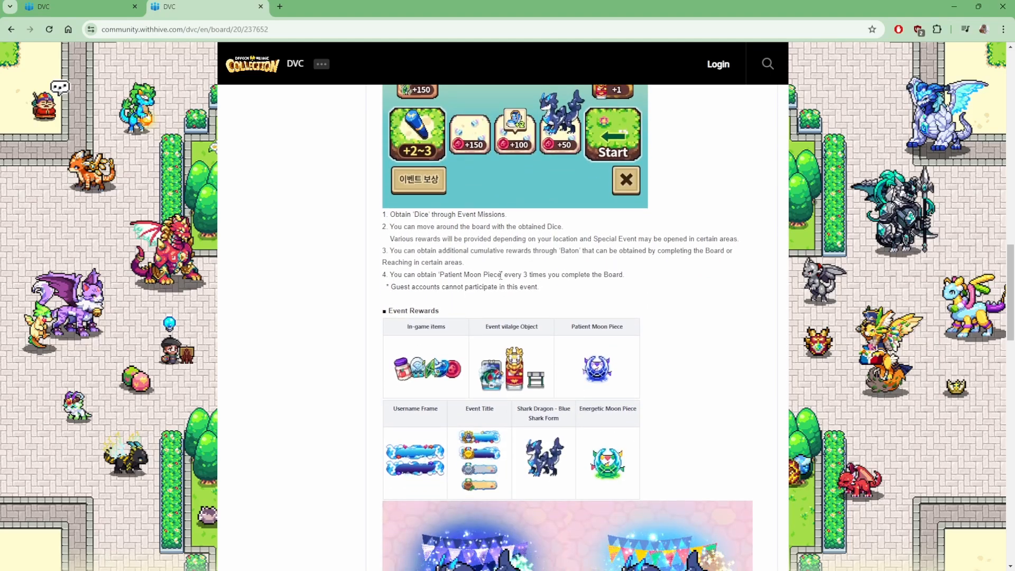
double_click(463, 275)
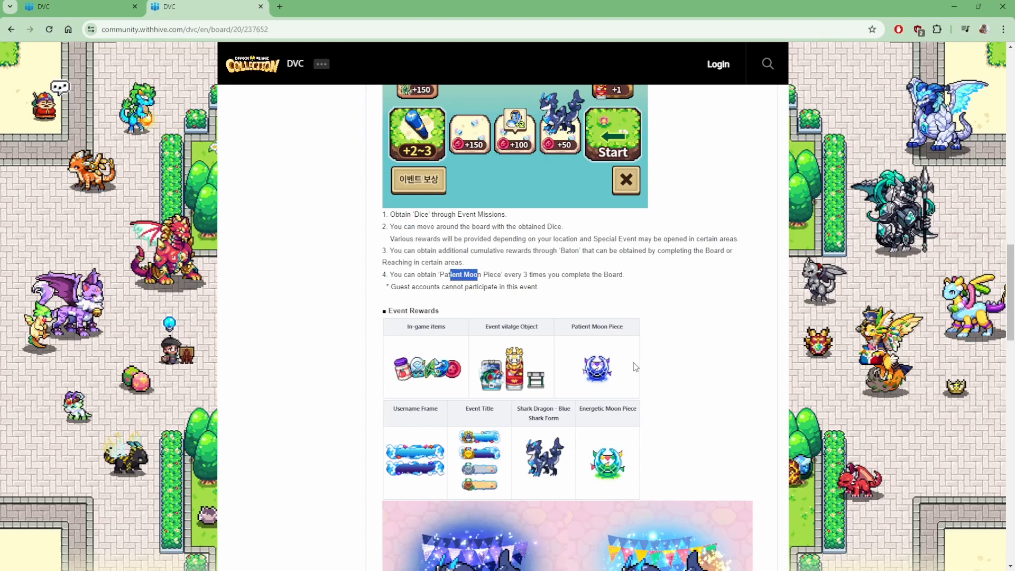
scroll("down", 3)
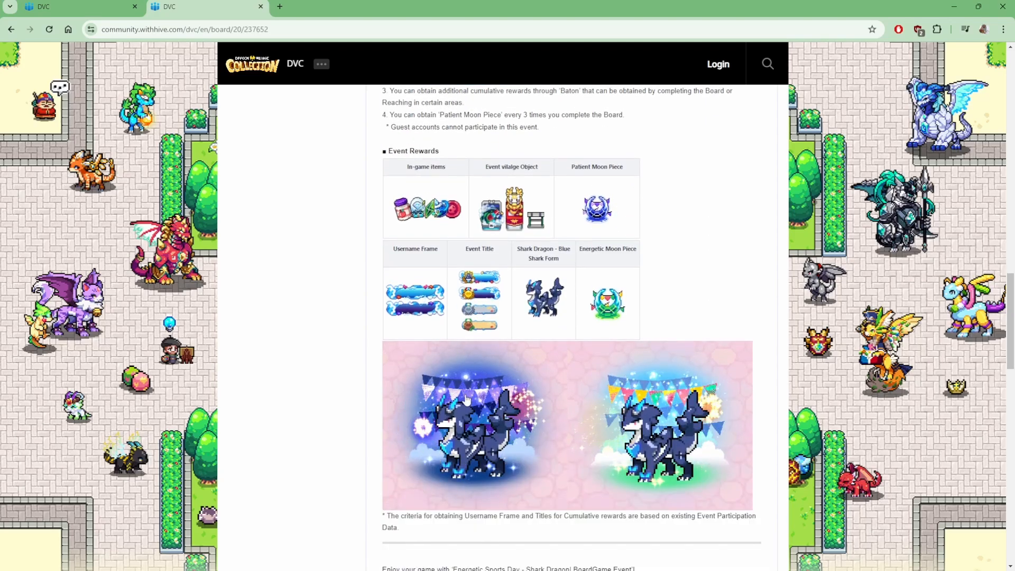
mouse_move(681, 305)
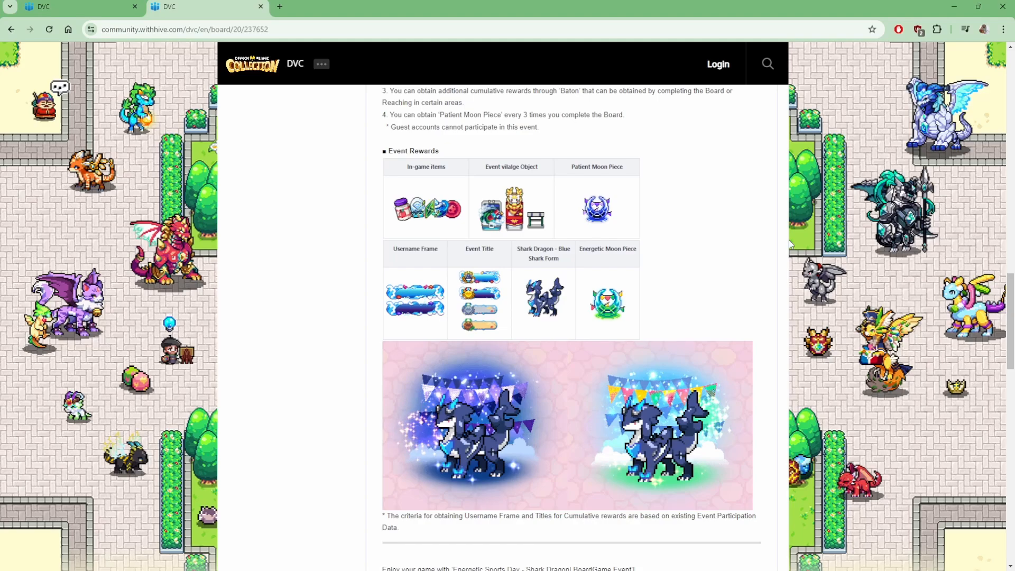
mouse_move(706, 243)
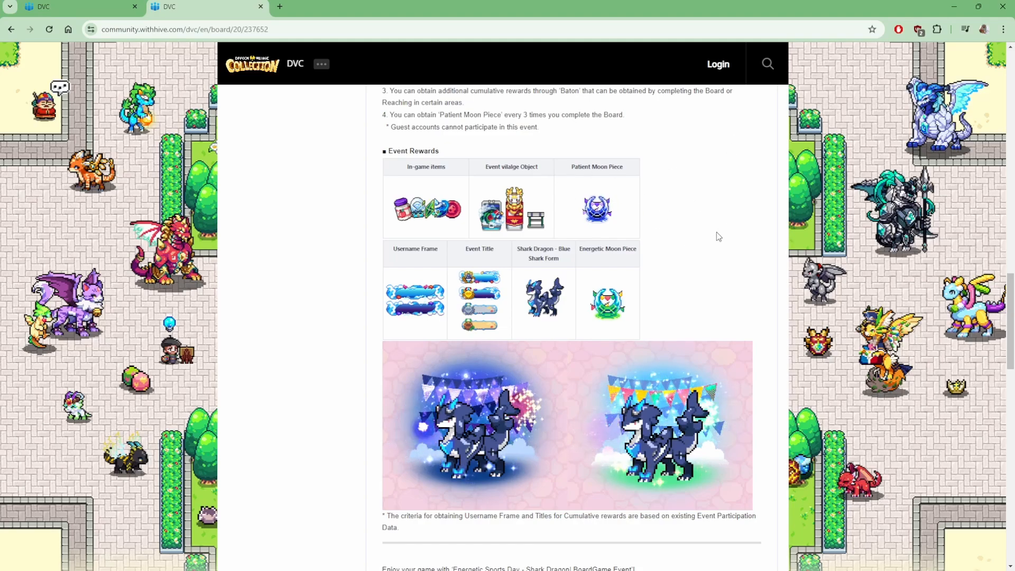
mouse_move(685, 259)
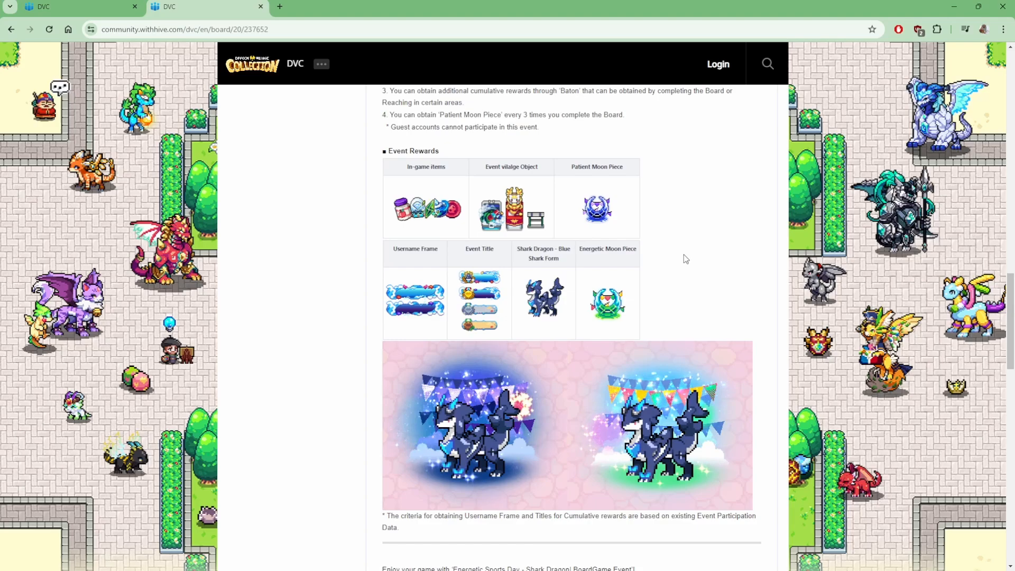
mouse_move(685, 256)
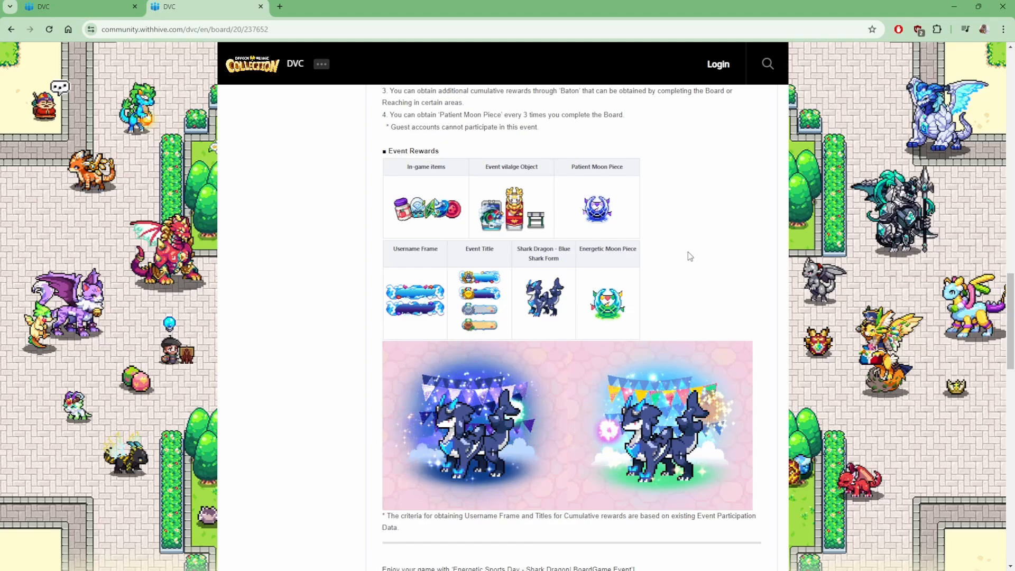
mouse_move(533, 520)
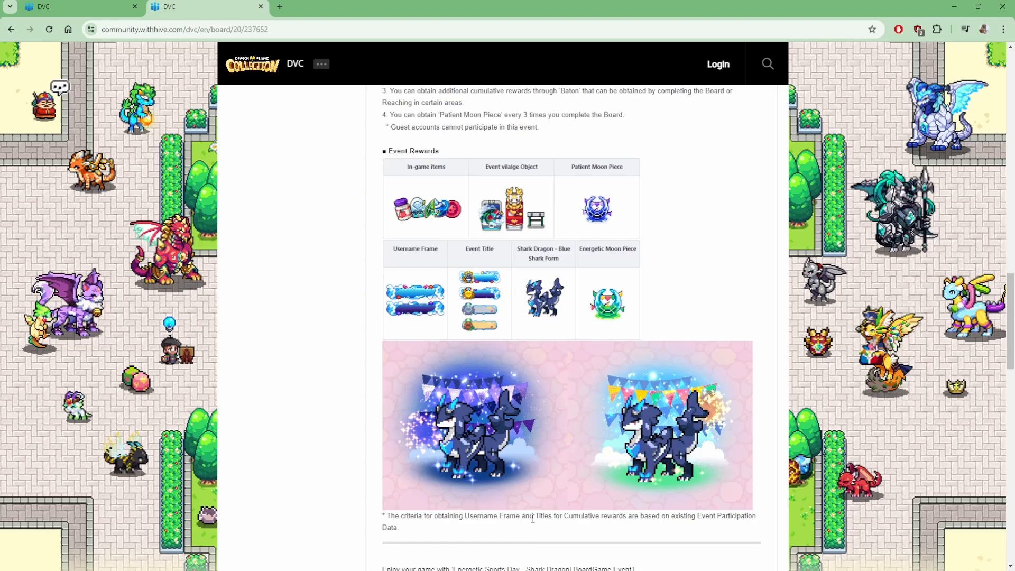
mouse_move(606, 525)
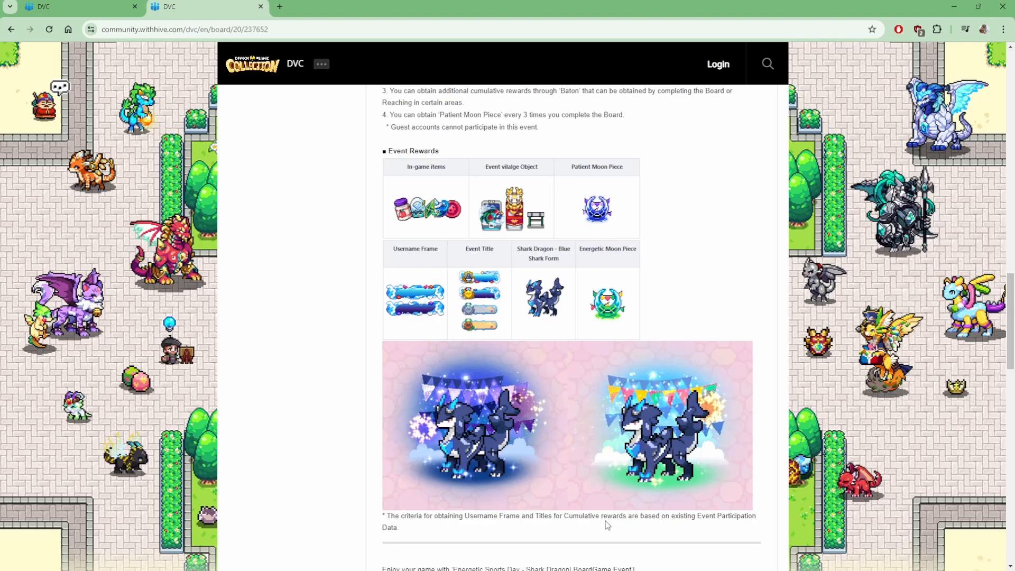
mouse_move(723, 525)
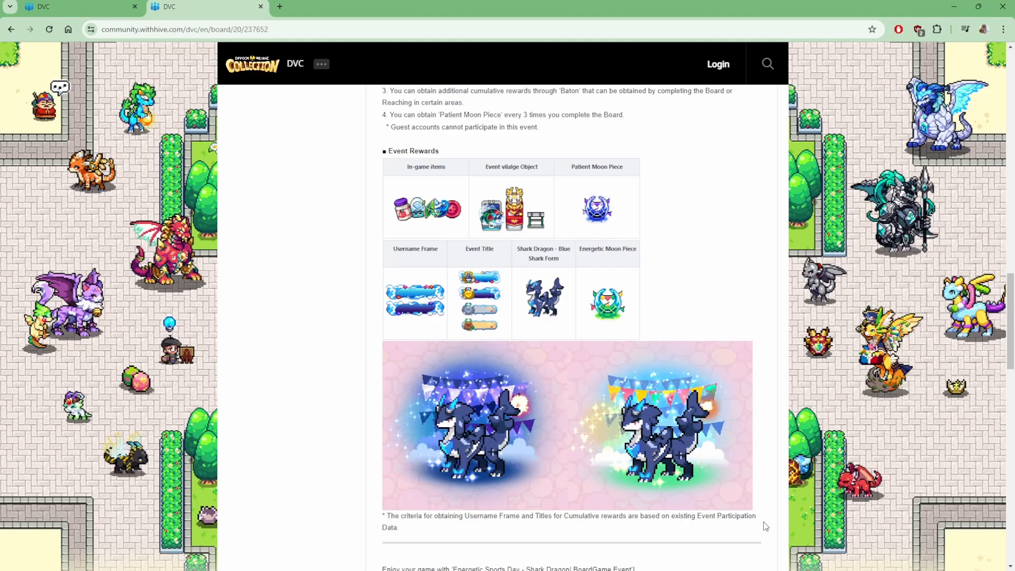
Step: Scroll to the post's closing lines with the 'Enjoy your game' sign-off and thanks
scroll("down", 3)
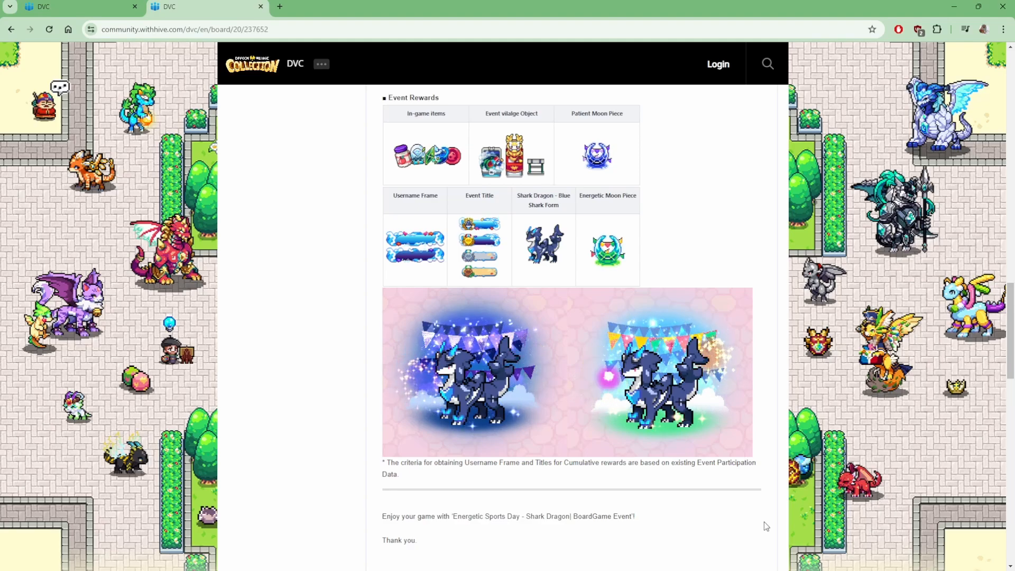
Step: Scroll back up to the numbered participation rules above the Event Rewards table
scroll("up", 3)
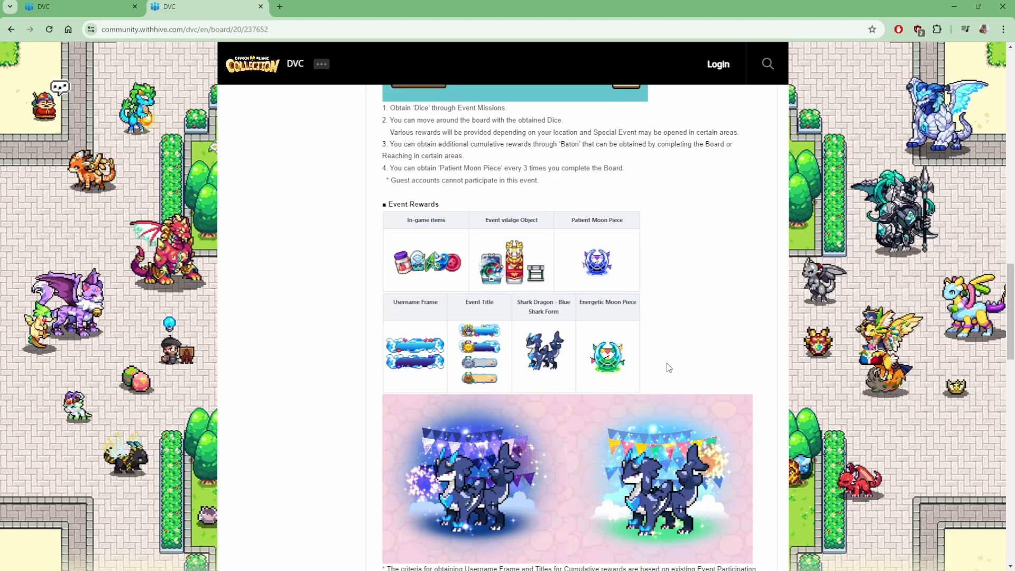
mouse_move(615, 299)
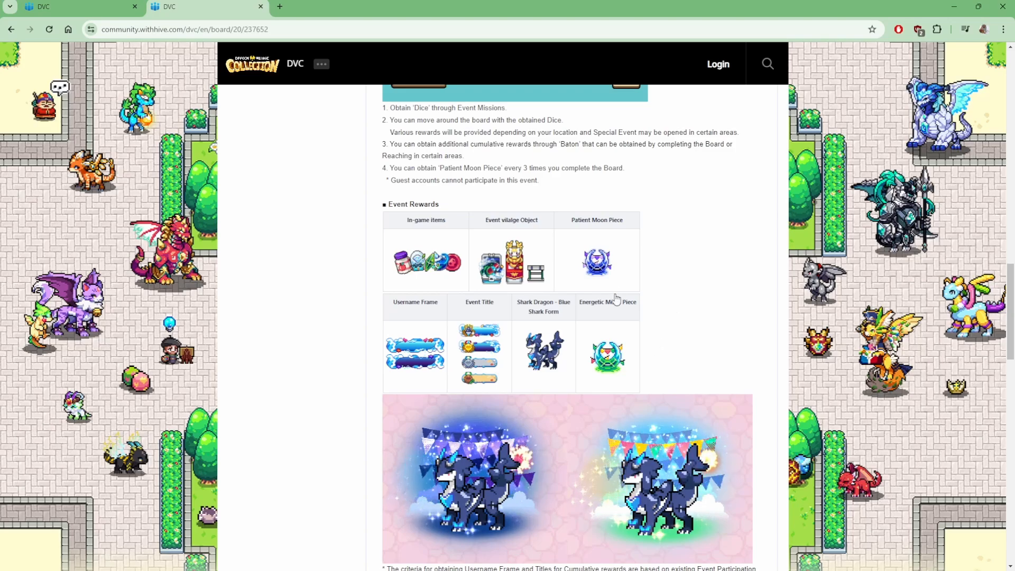
mouse_move(680, 297)
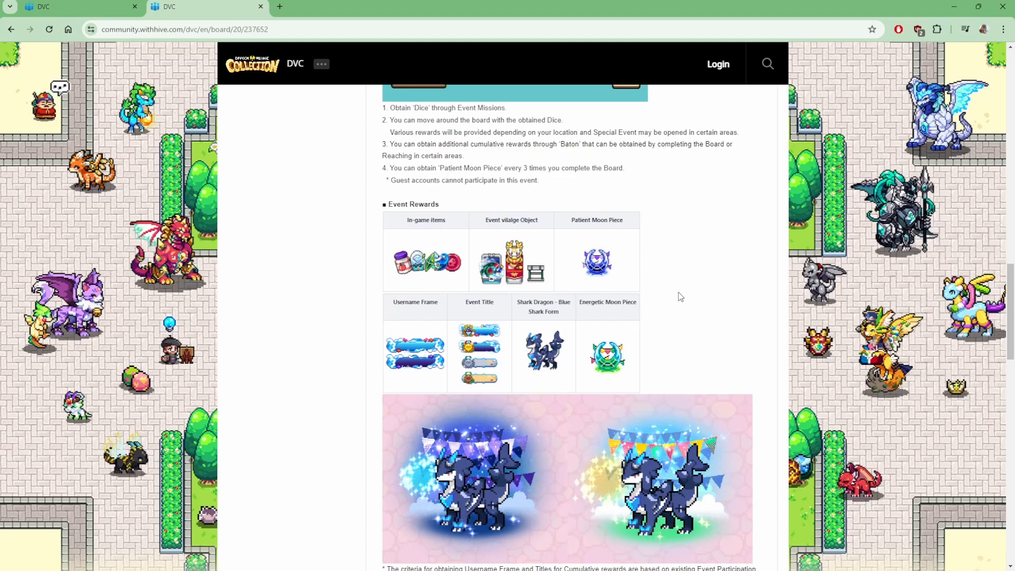
mouse_move(677, 295)
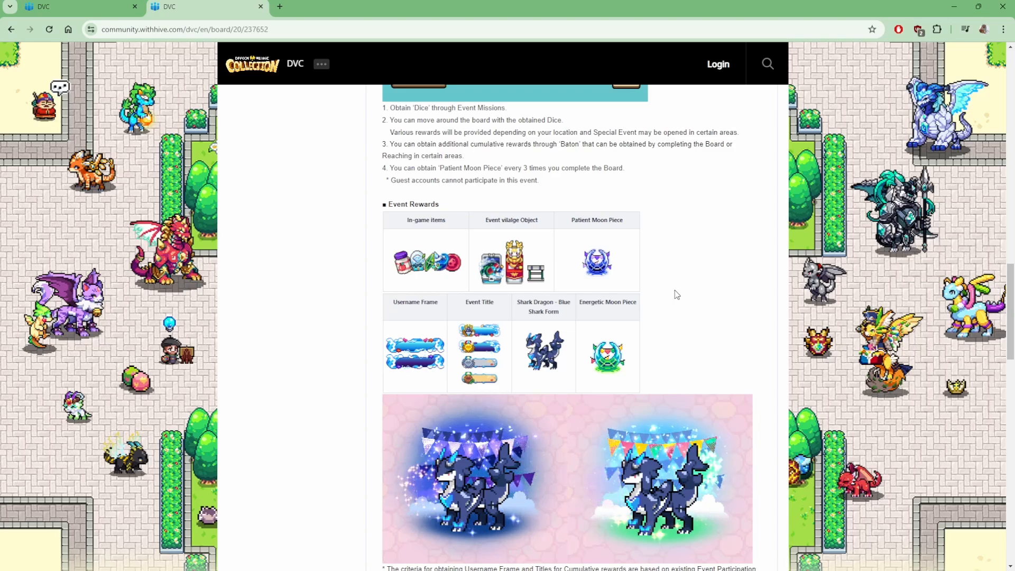
mouse_move(691, 310)
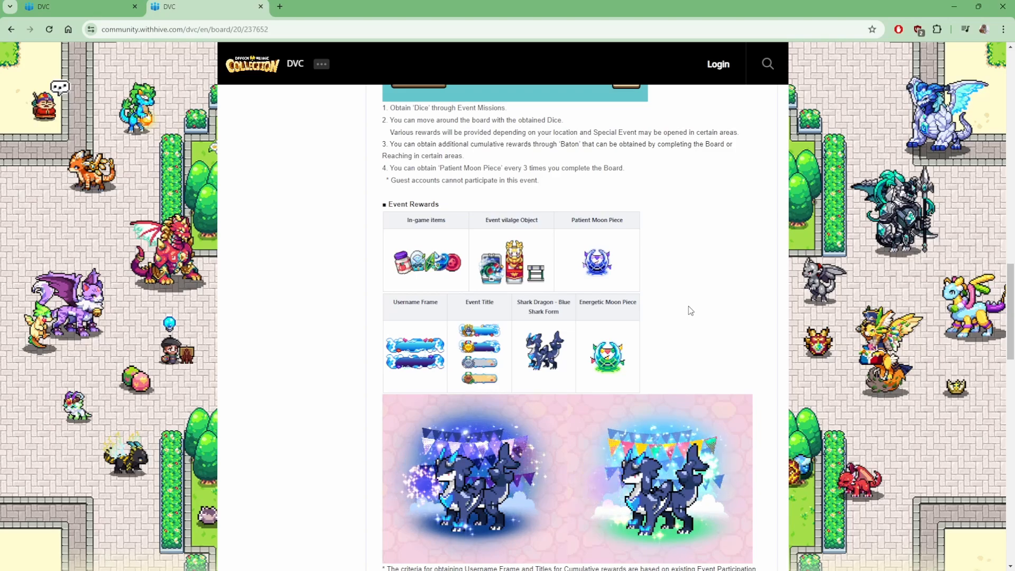
mouse_move(674, 294)
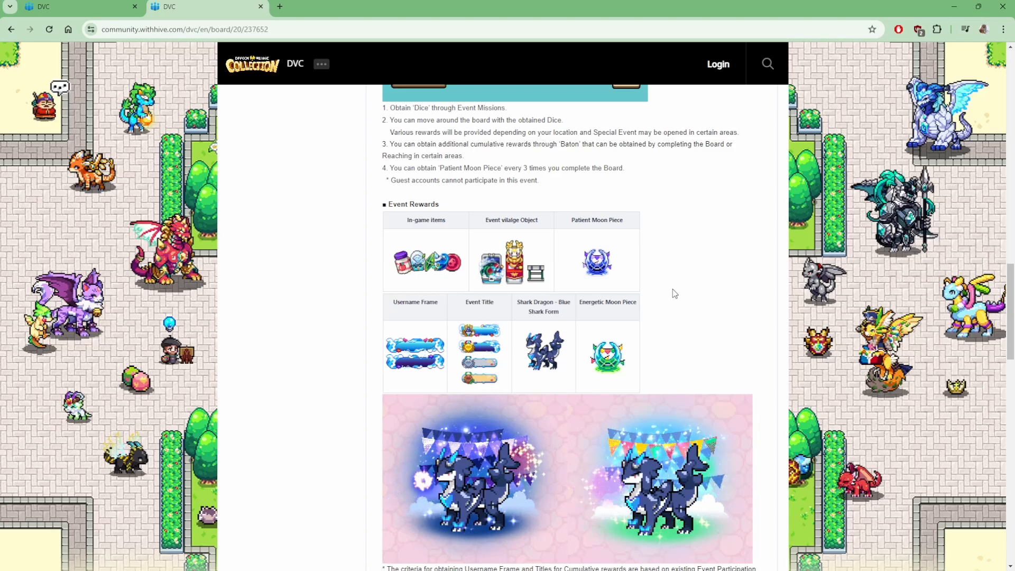